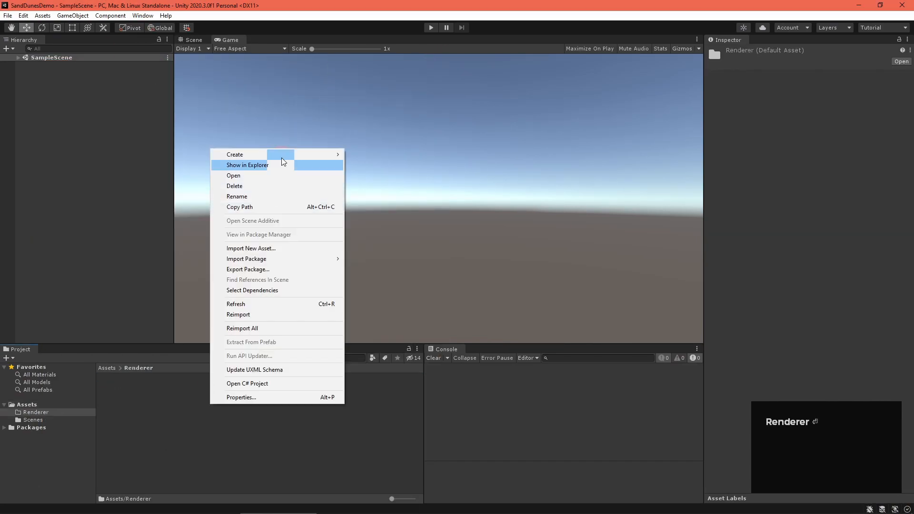
Create a new text document in the Shaders folder named Noise.hlsl
right_click(146, 419)
text(Shaders)
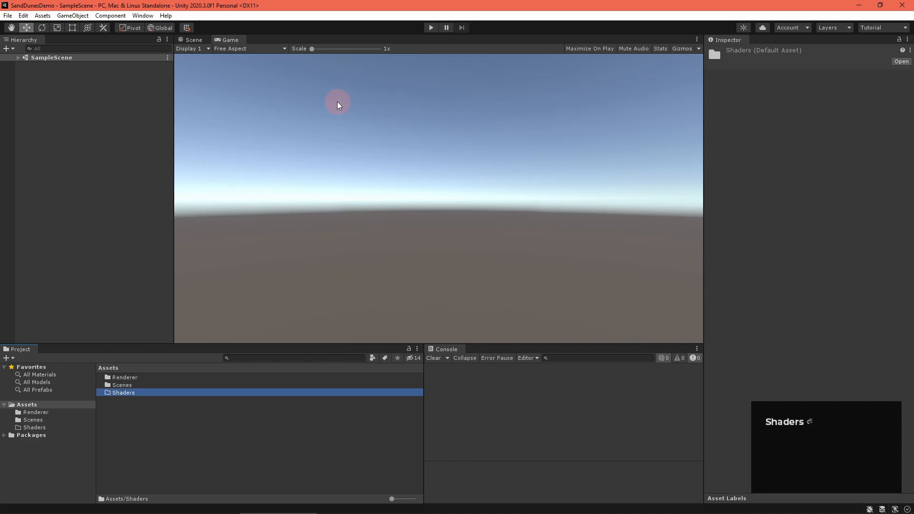
right_click(123, 392)
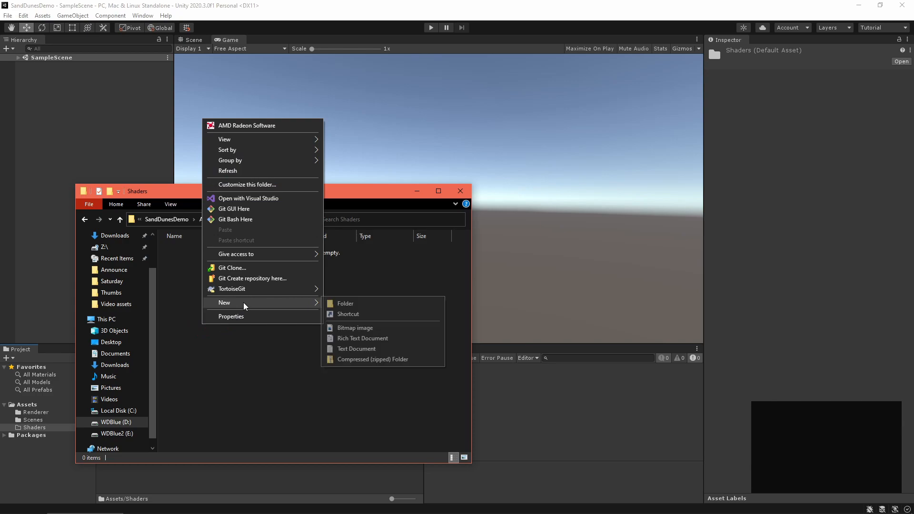
click(356, 348)
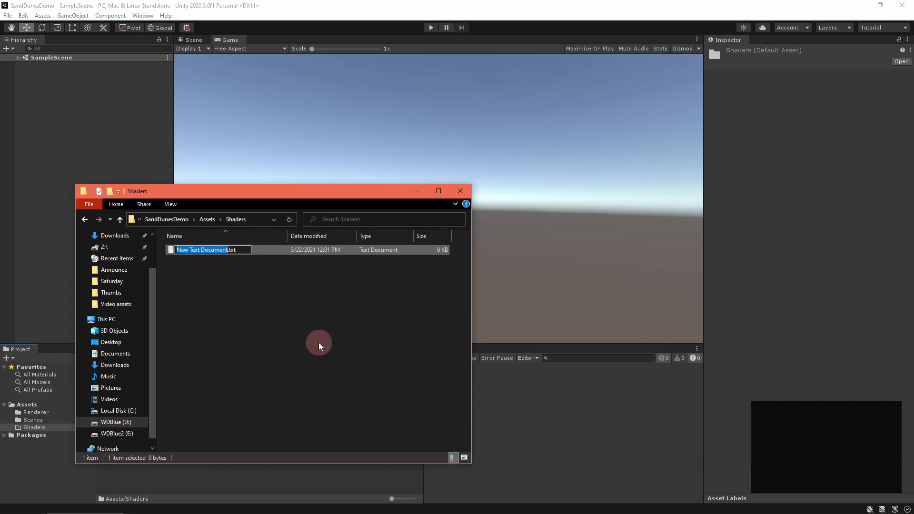
text(Noise.hlsl)
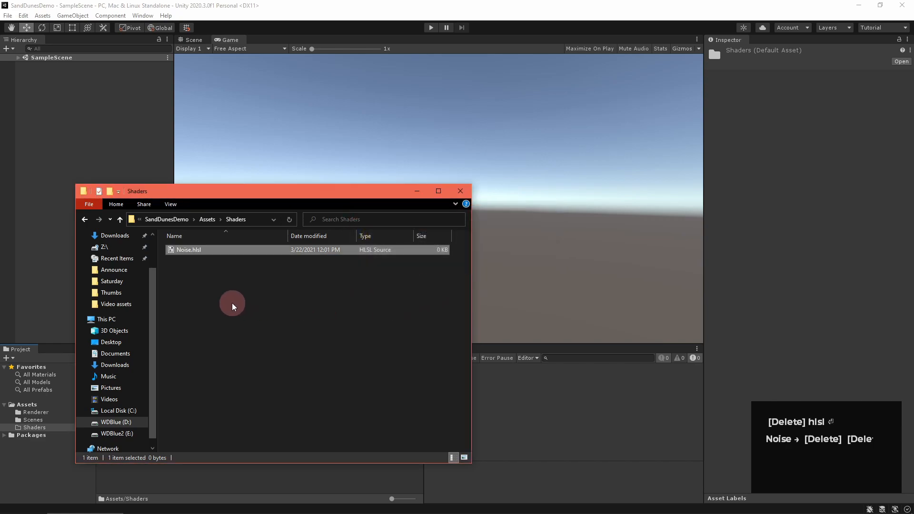
Create a second file PolygonGradient.hlsl, confirming the extension change to .hlsl
right_click(233, 305)
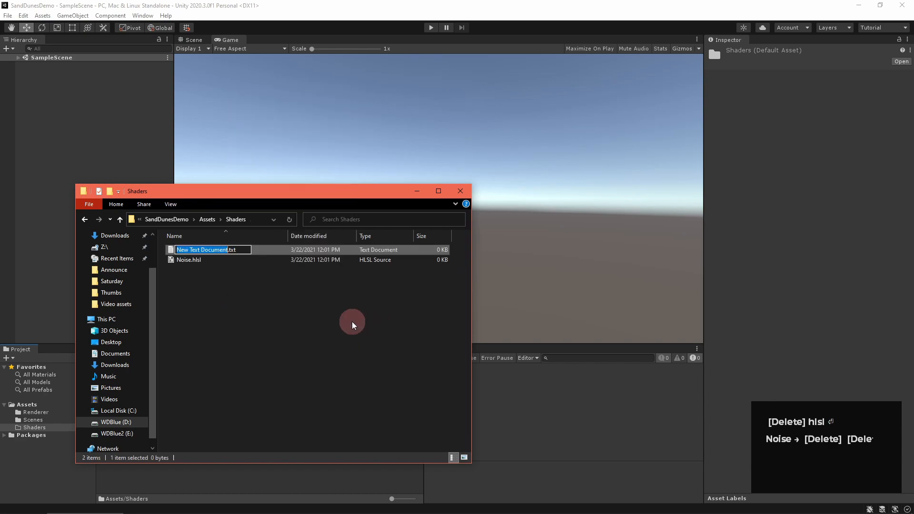
text(PolygonGradient.hlsl)
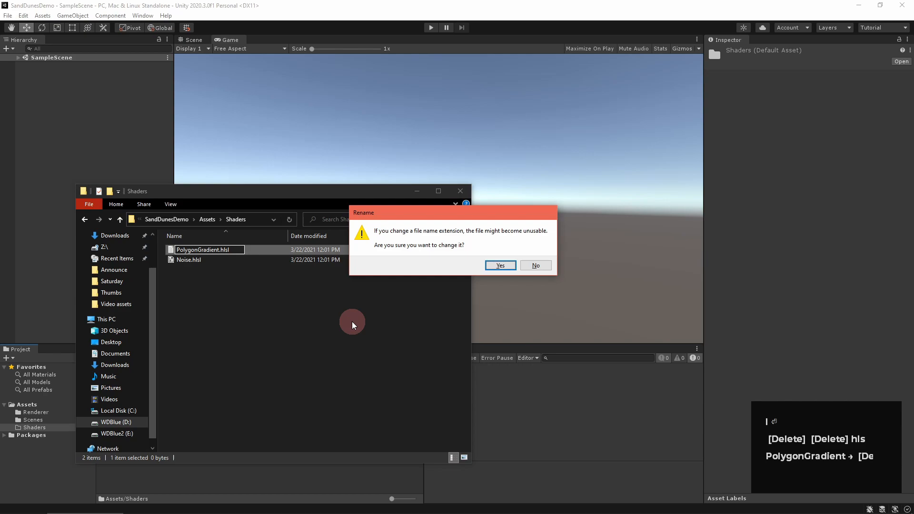
click(498, 265)
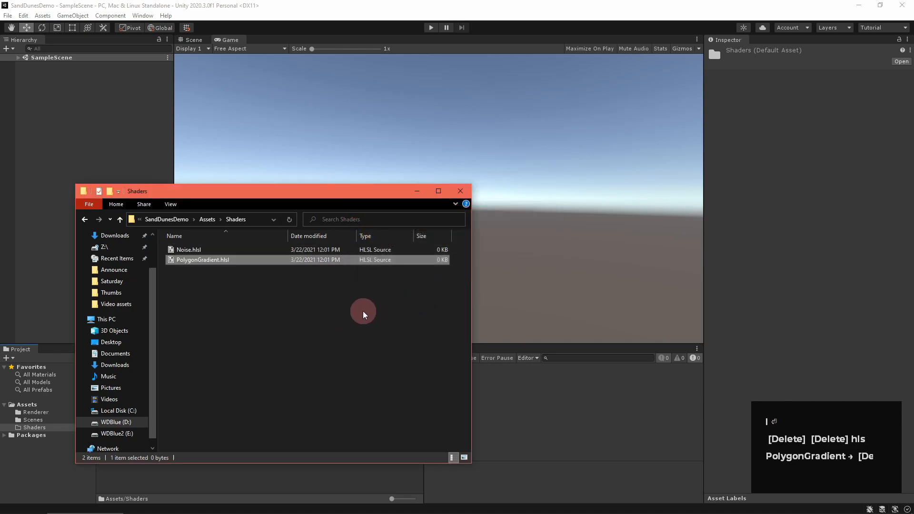
click(459, 190)
text(SandDunes)
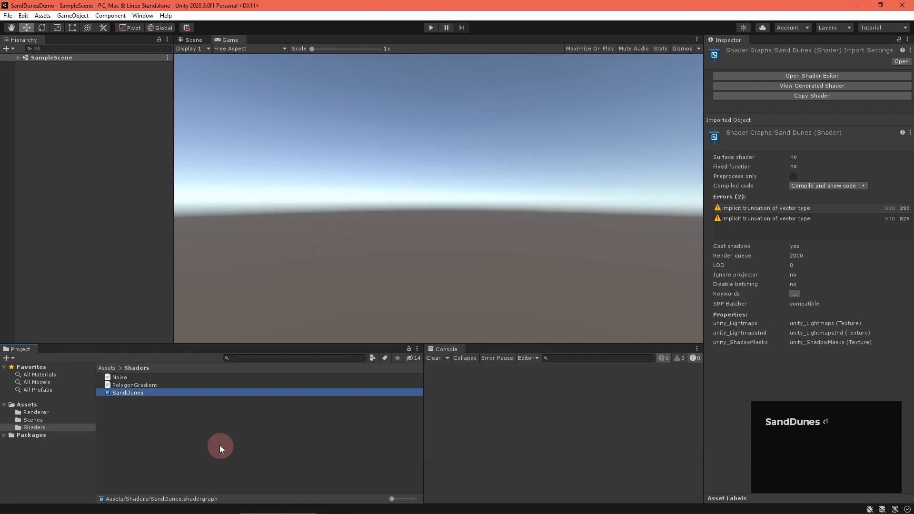
Add a Sphere GameObject to the scene and open the SandDunes shader graph for editing
click(72, 17)
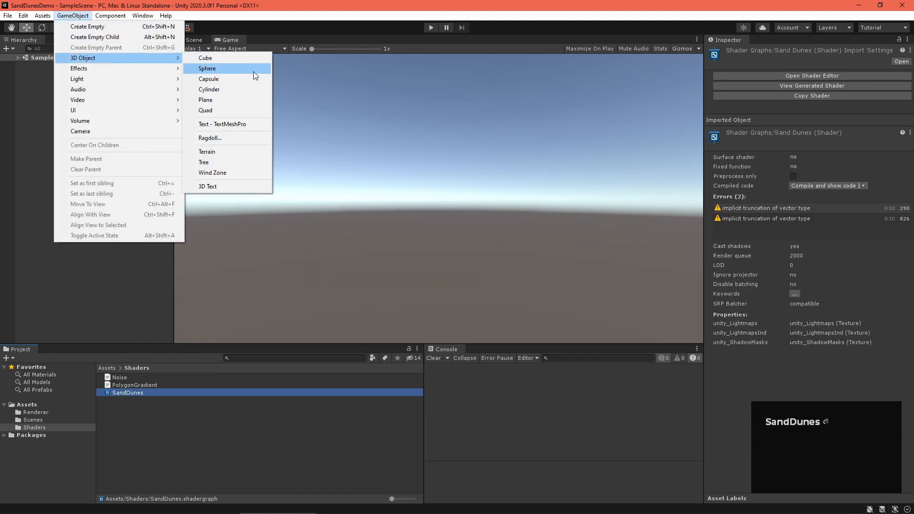
click(207, 69)
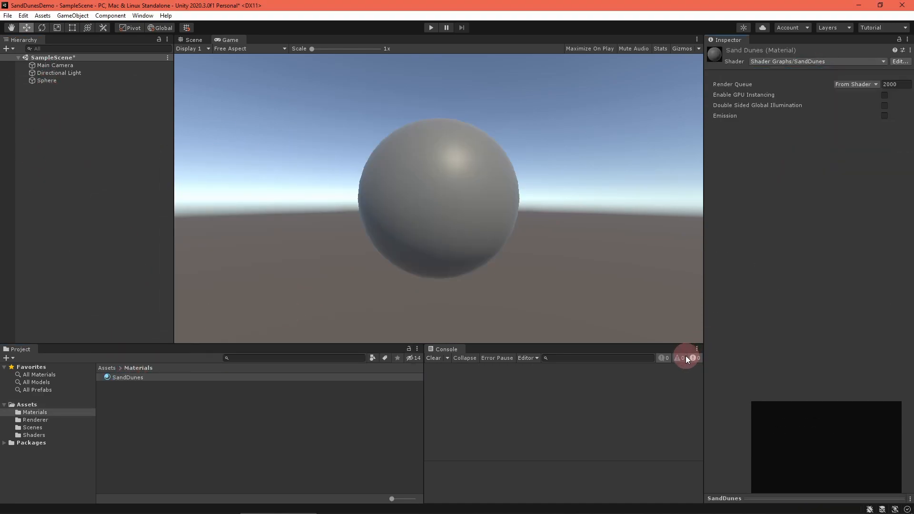
double_click(126, 377)
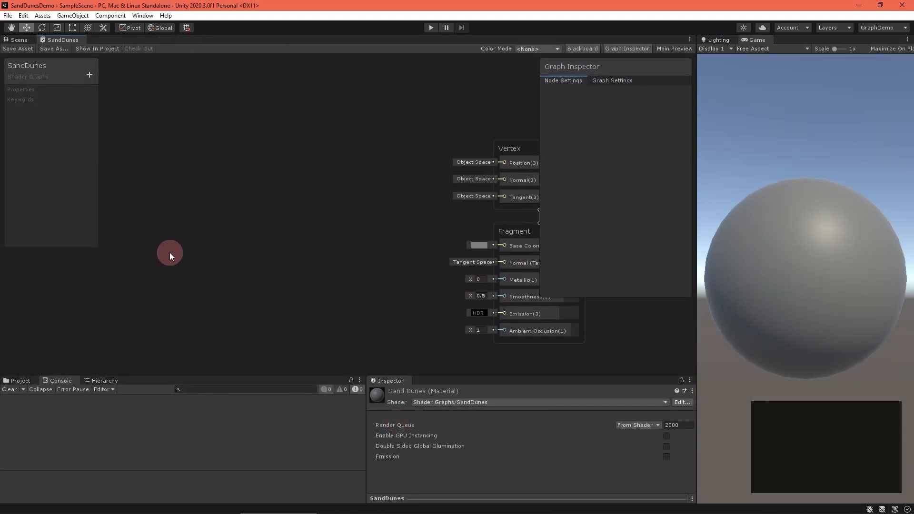
Add UV scaling nodes with UVScale and SineFrequency float properties from the Blackboard
right_click(170, 253)
text(uv)
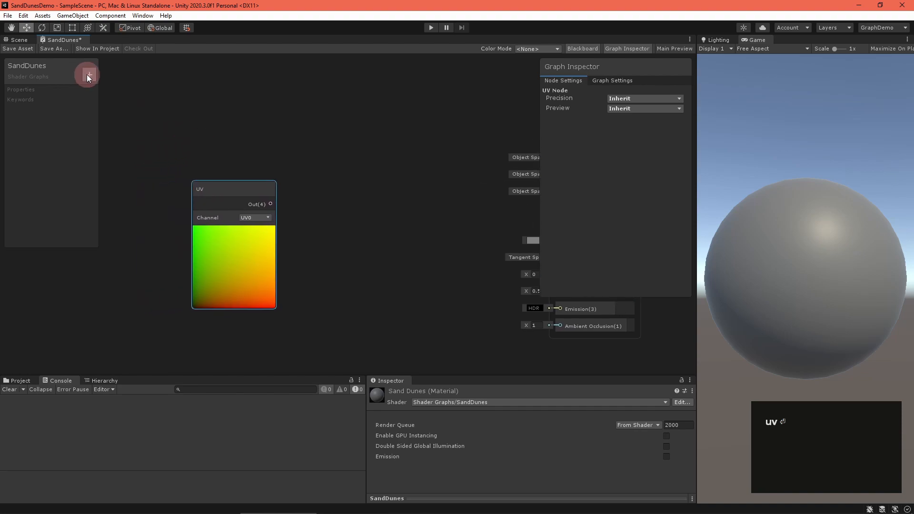
click(89, 75)
text(UVScale)
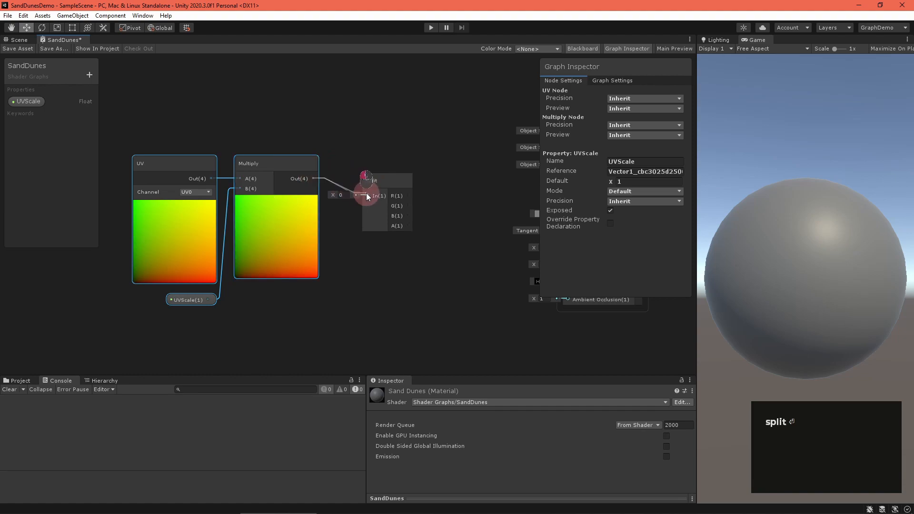
click(89, 74)
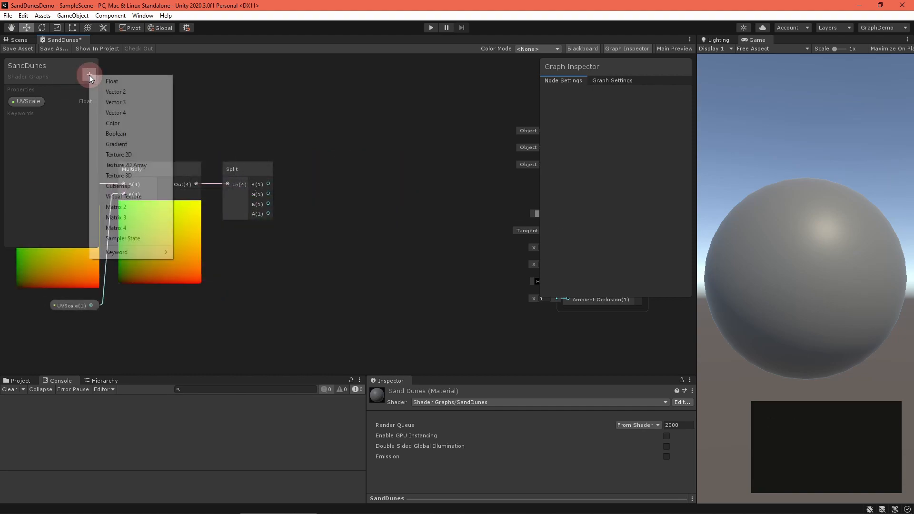
text(SinFrequency)
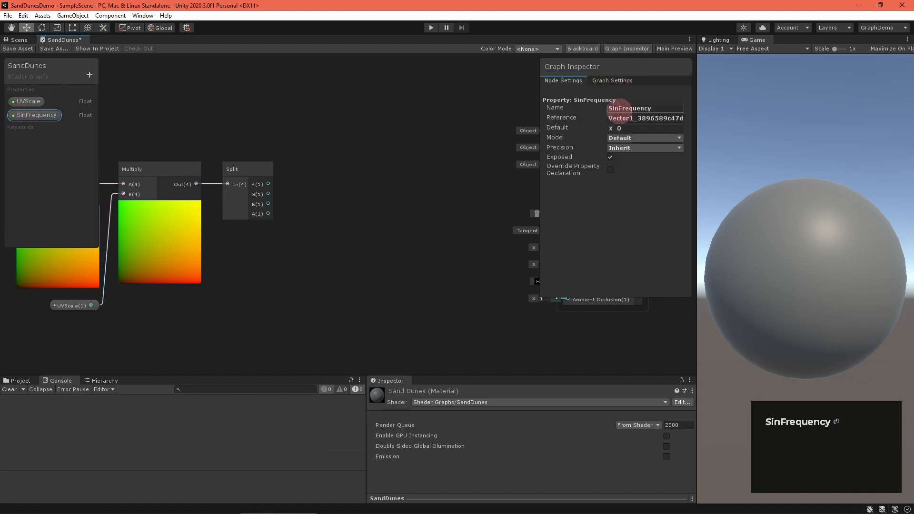
Add a Sine node and wire it into the fragment Base Color
right_click(278, 255)
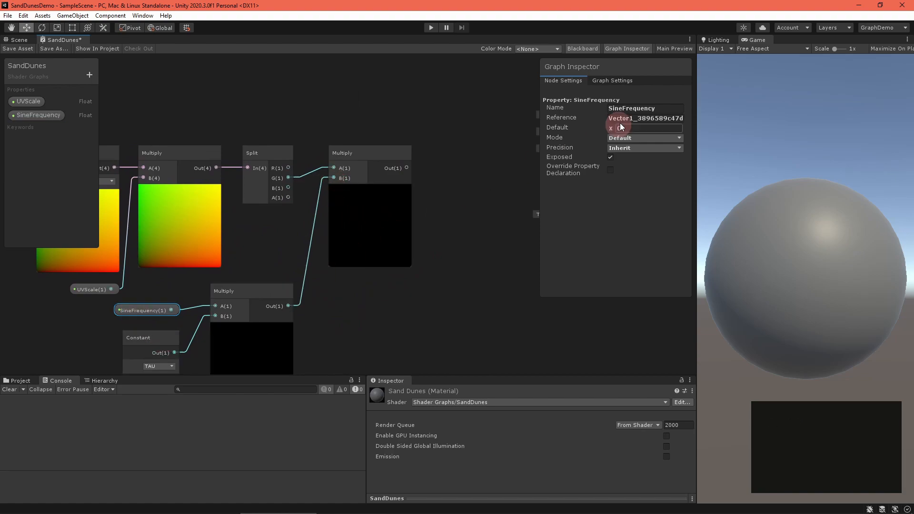
text(sine)
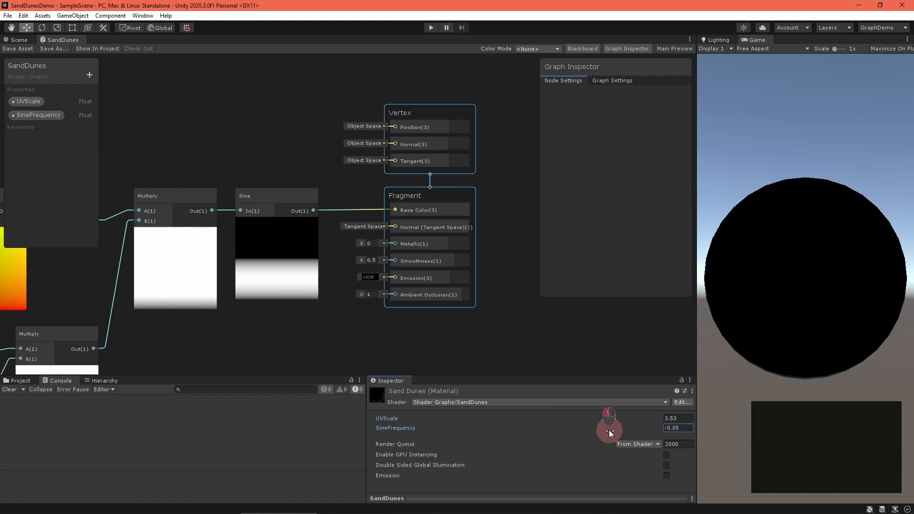
Raise SineFrequency for dense stripes and rotate the UVs via a new SineRotation property
drag(608, 431, 638, 419)
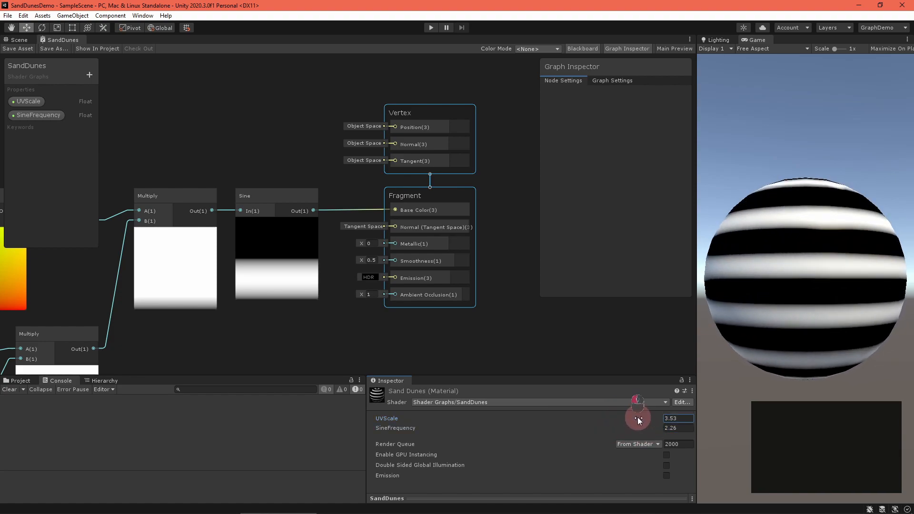
text(rotat)
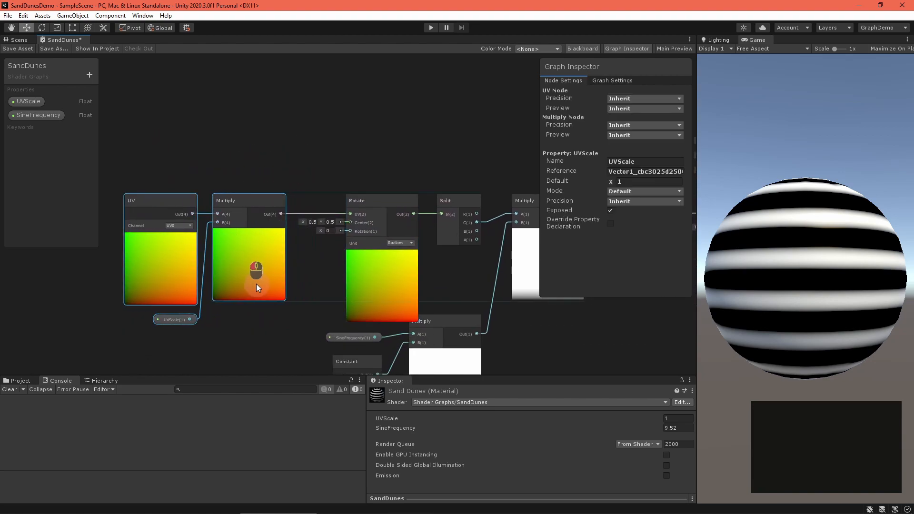
click(90, 74)
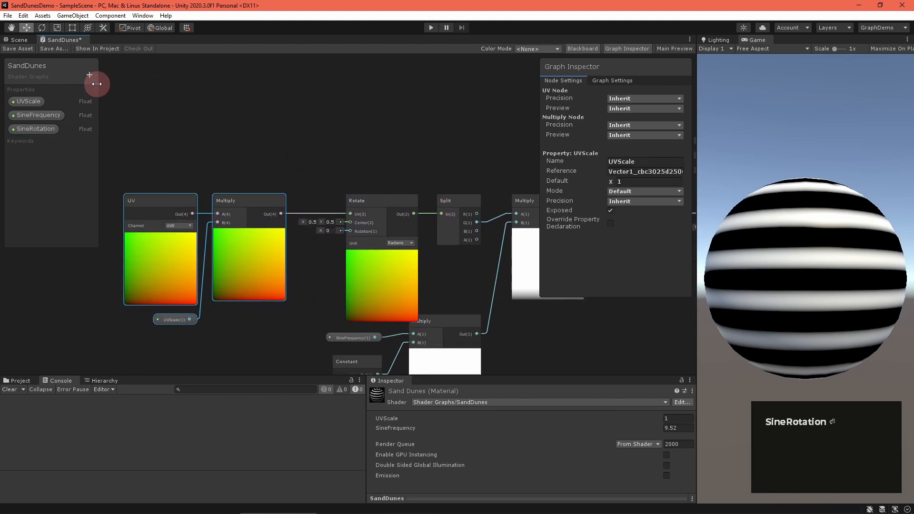
click(277, 317)
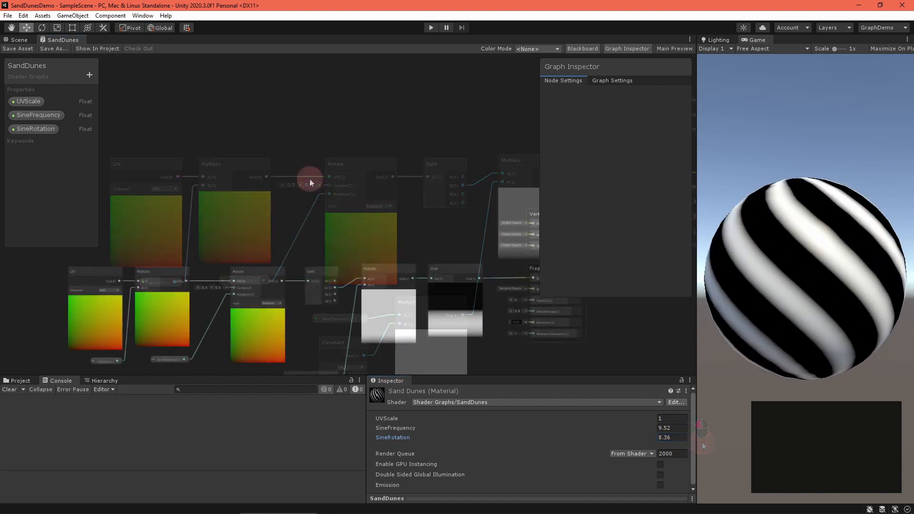
Add a Custom Function node named PerlinNoise reading from the Noise source file
right_click(335, 177)
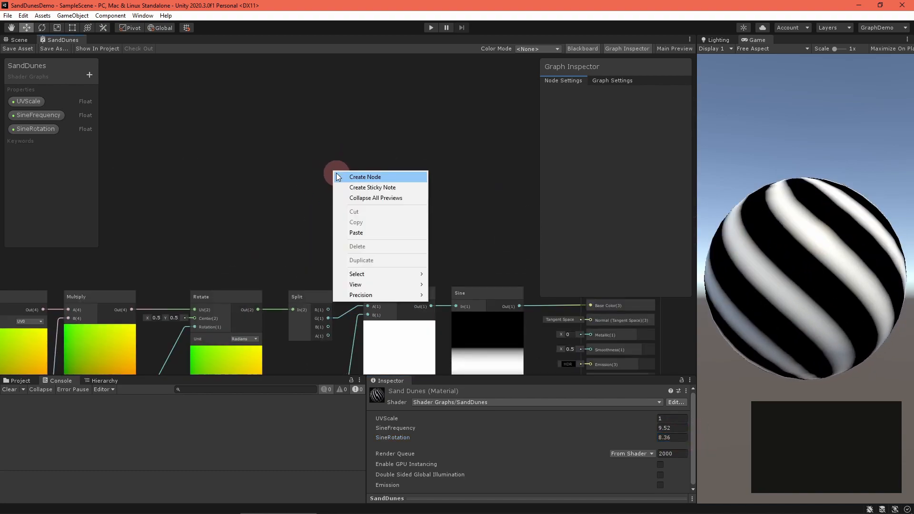
text(cust)
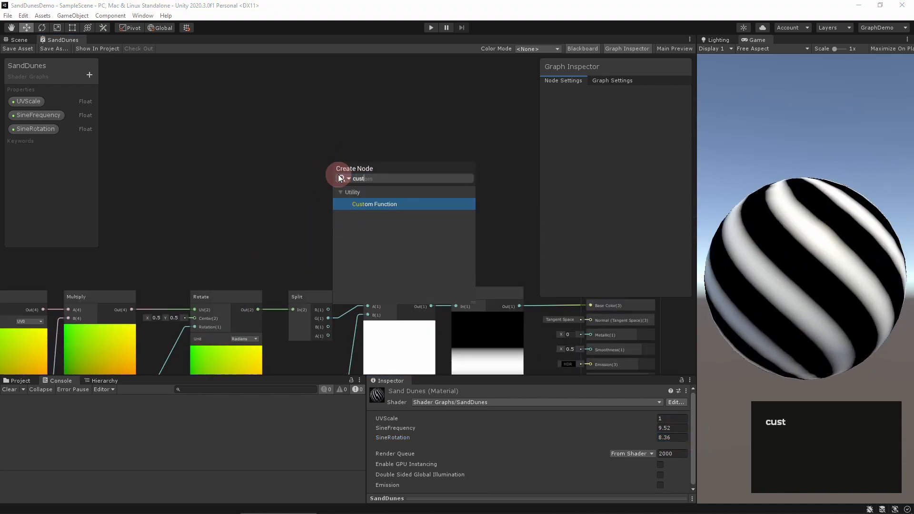
click(374, 204)
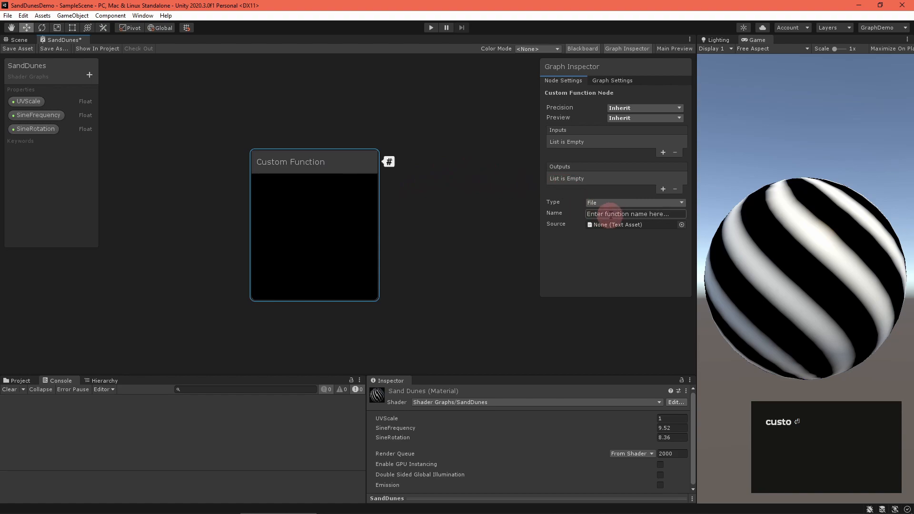
text(PerlinNoise)
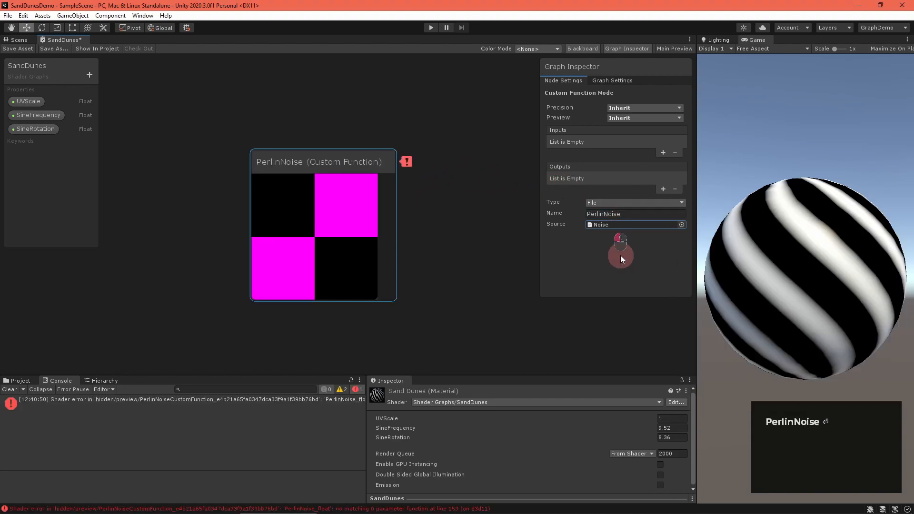
Give PerlinNoise Vector 2 Value and Period inputs, Persistance and Roughness floats, and an Out output
click(662, 152)
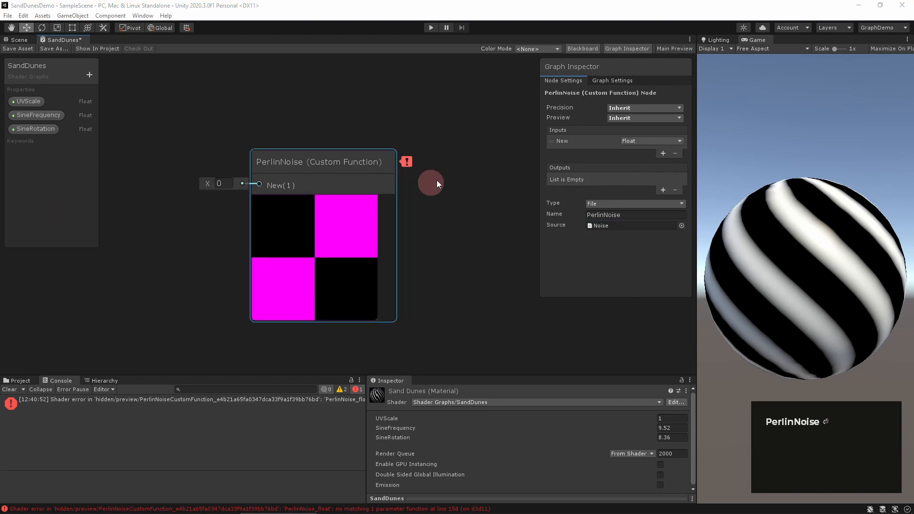
click(663, 153)
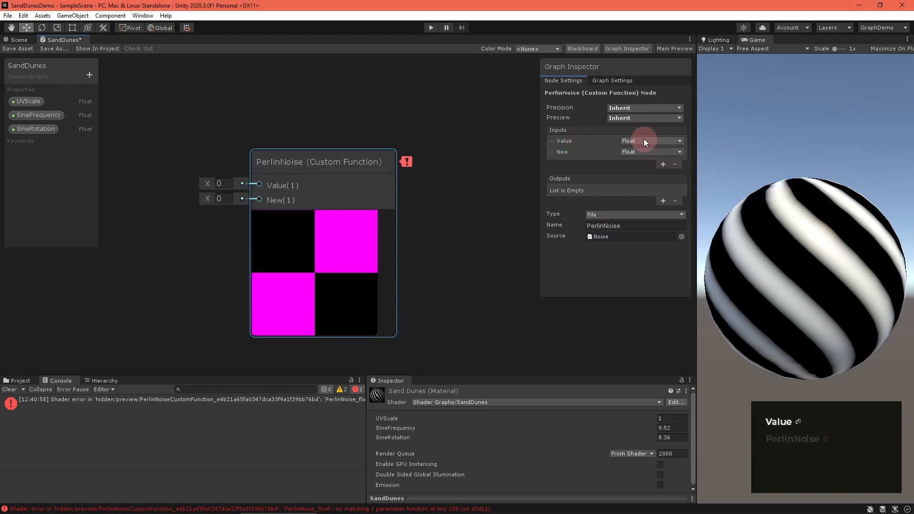
click(651, 141)
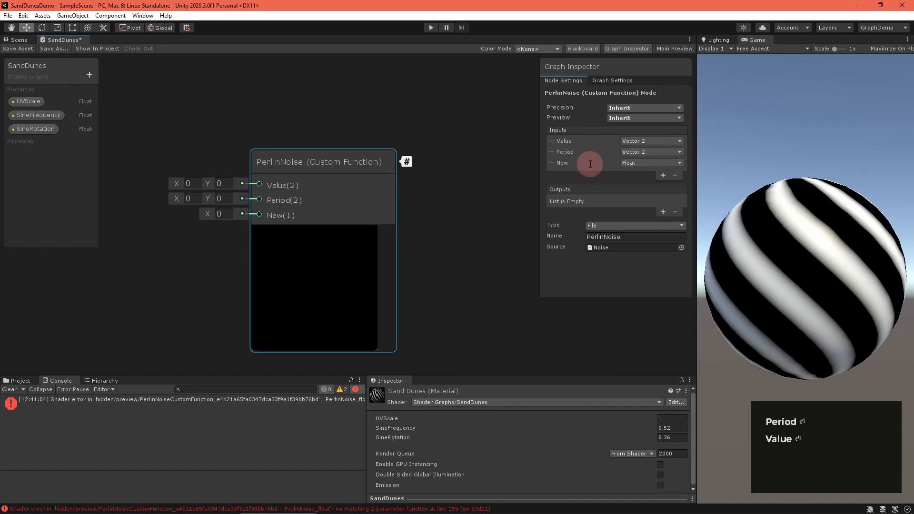
text(Persistance)
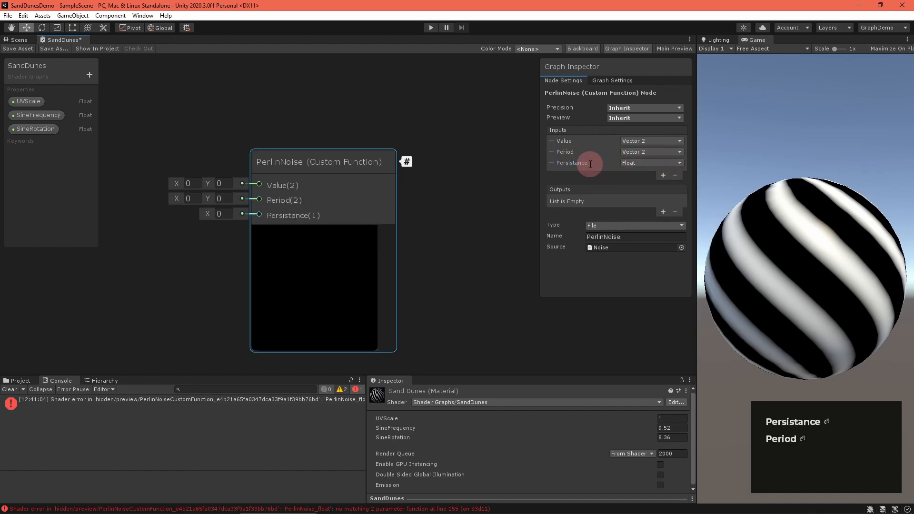
text(Roughness)
text(Octa)
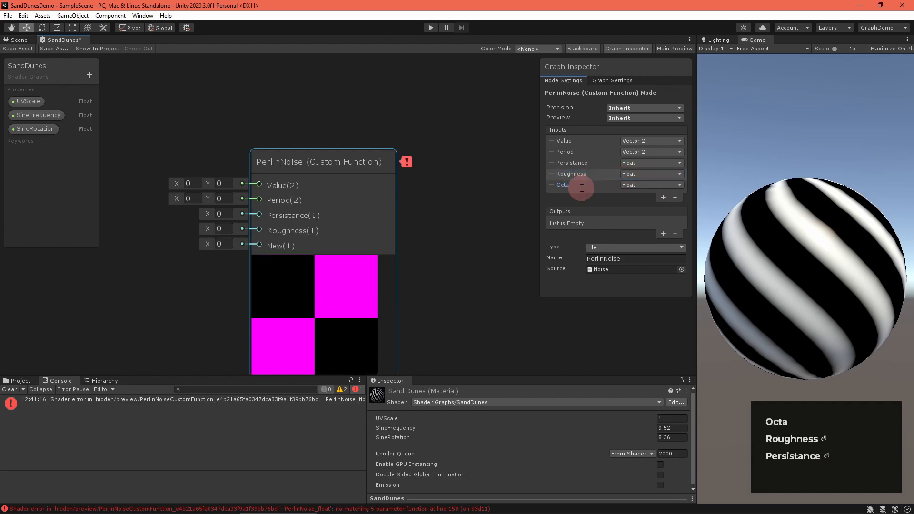
click(662, 234)
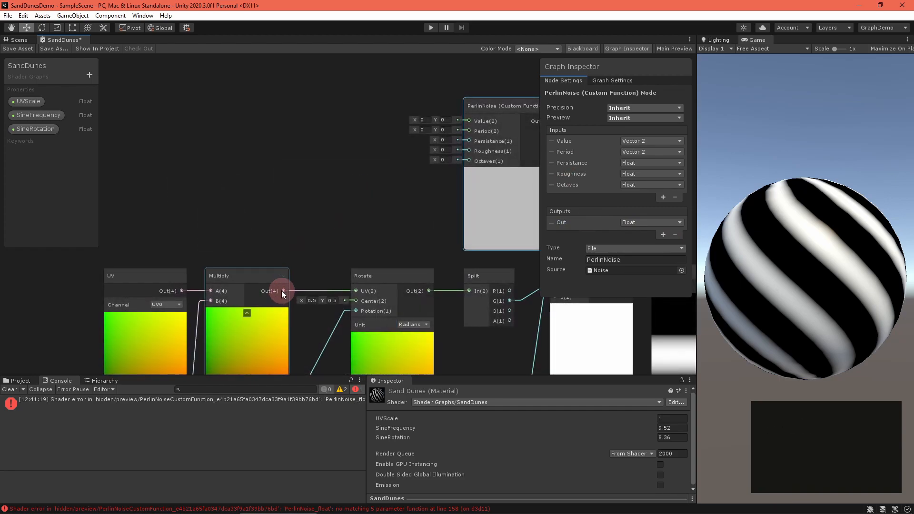
Wire scaled UVs times a new DistortNoisePeriod float property into the PerlinNoise Value input
drag(283, 291, 326, 121)
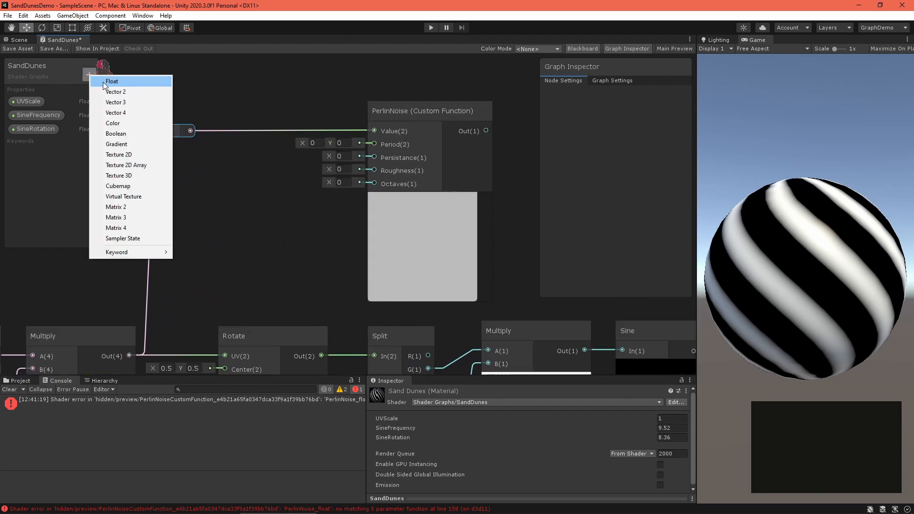
click(112, 81)
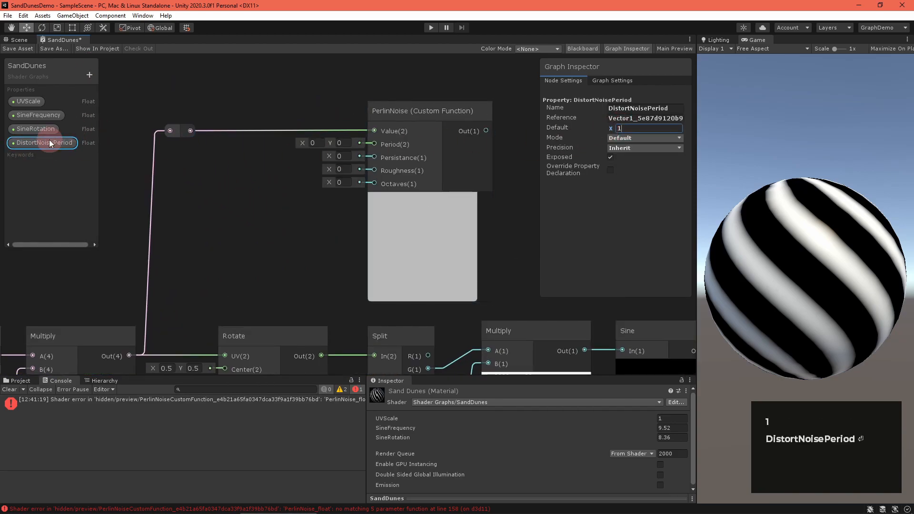
drag(44, 142, 255, 147)
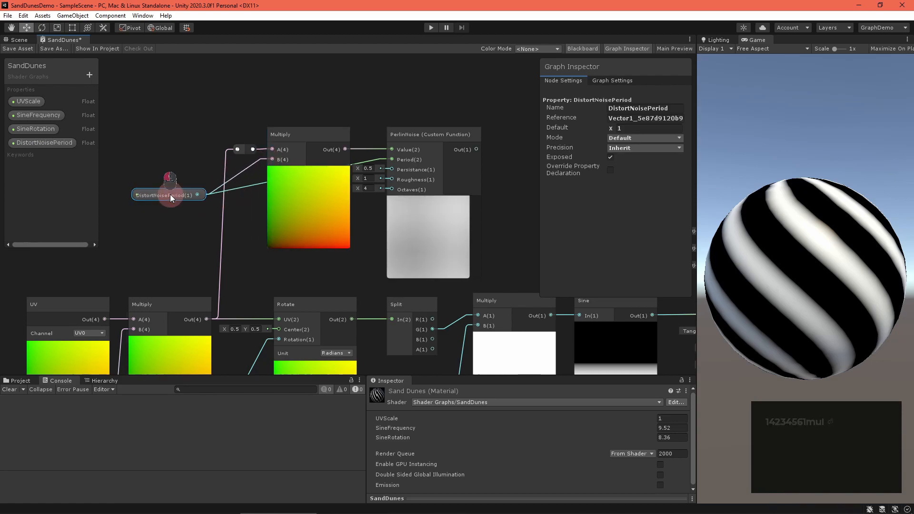
click(643, 128)
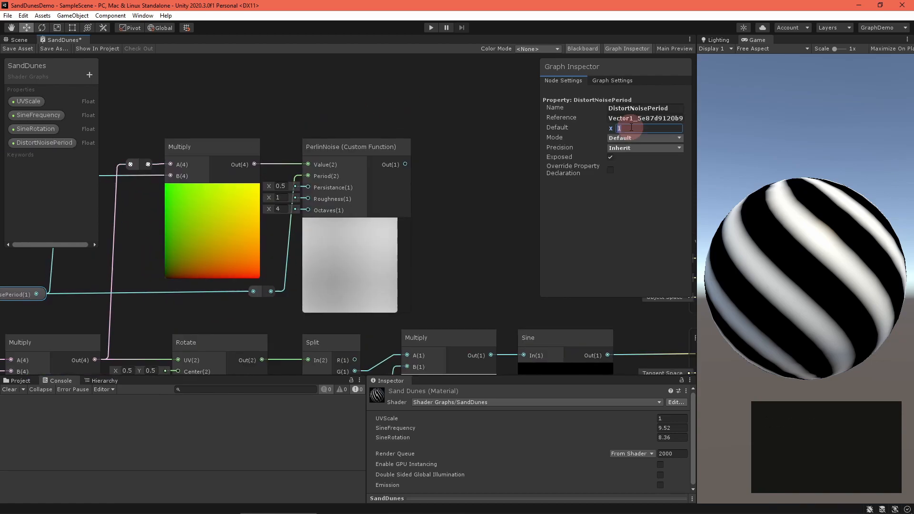
text(234)
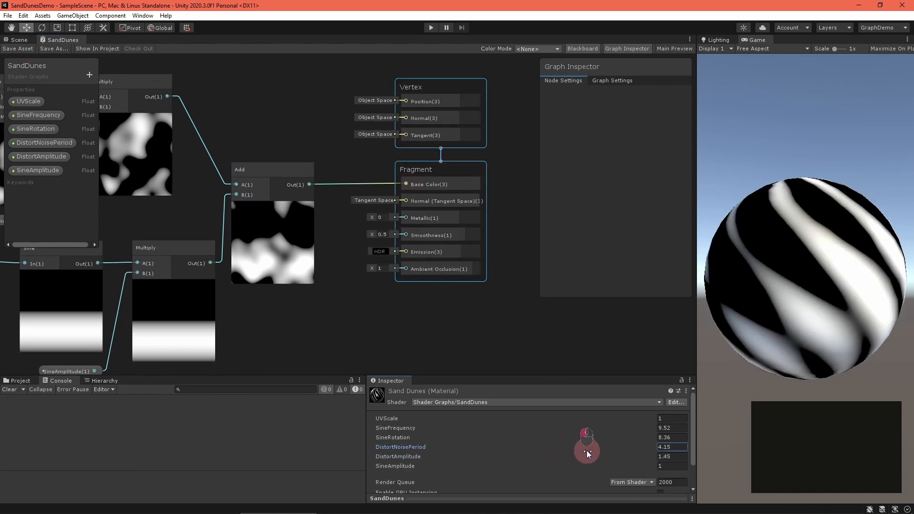
Set the material to DistortNoisePeriod 20.64, DistortAmplitude 1.21 and SineAmplitude 0.93
drag(585, 447, 687, 447)
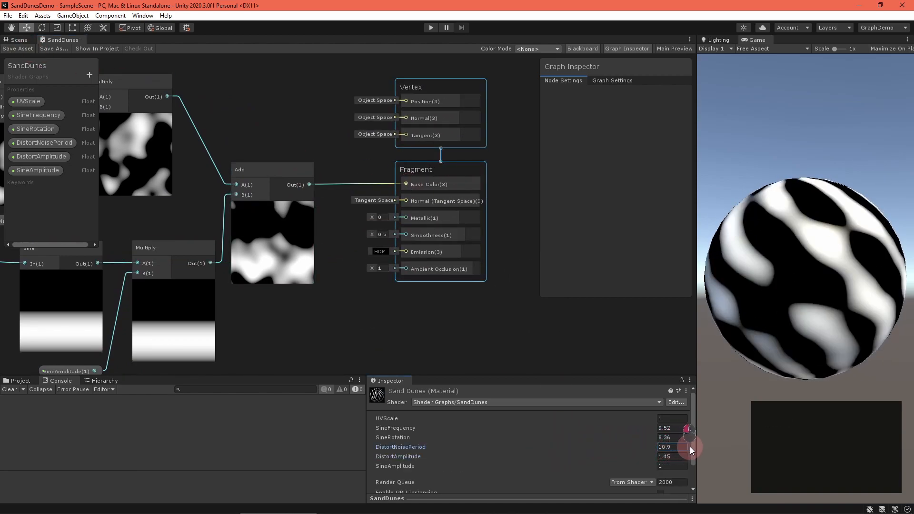
drag(691, 448, 670, 458)
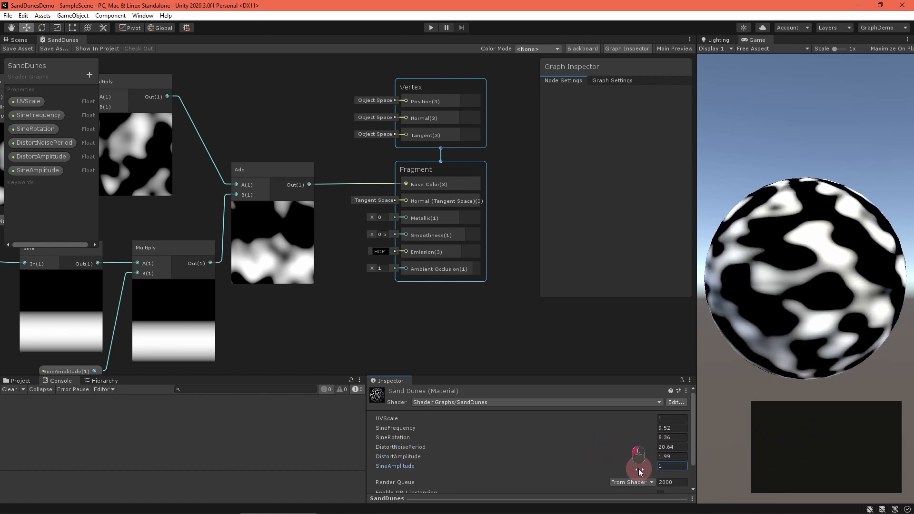
drag(637, 455, 632, 468)
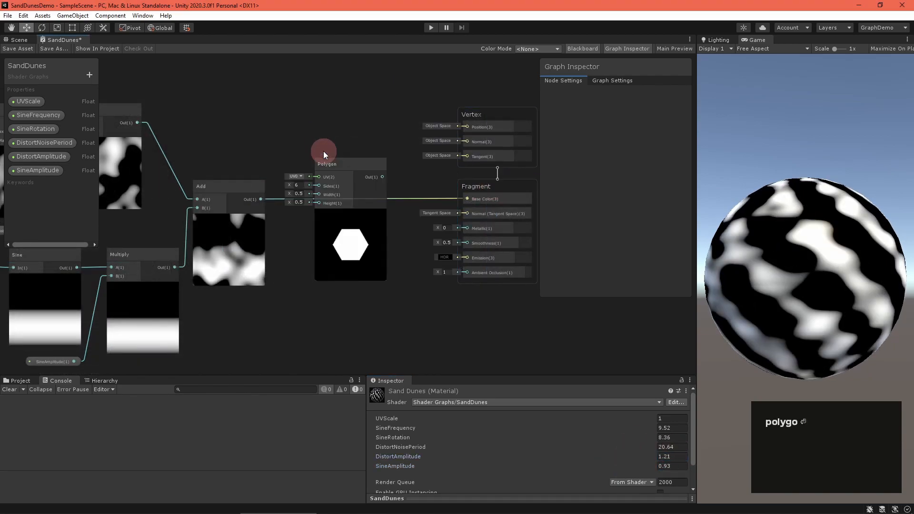
Add a PolygonSides float property and raise the material's distortion amplitude
click(326, 163)
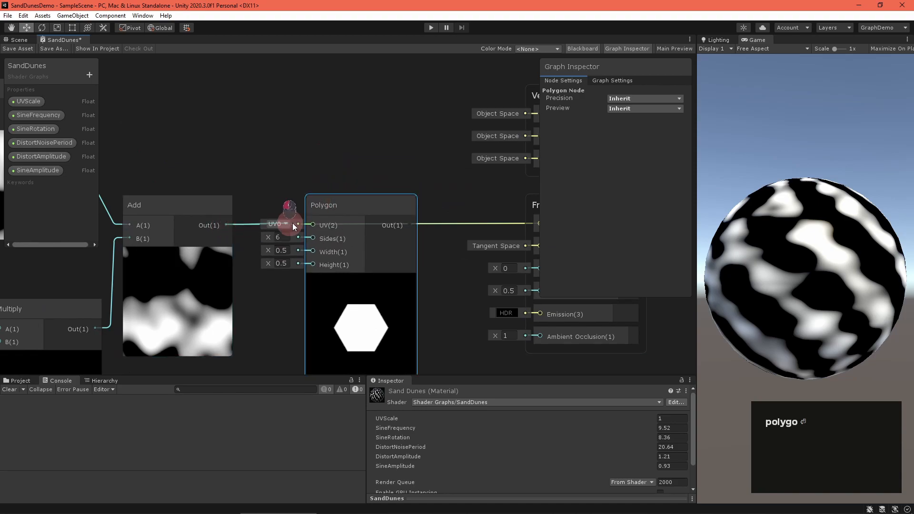
click(90, 74)
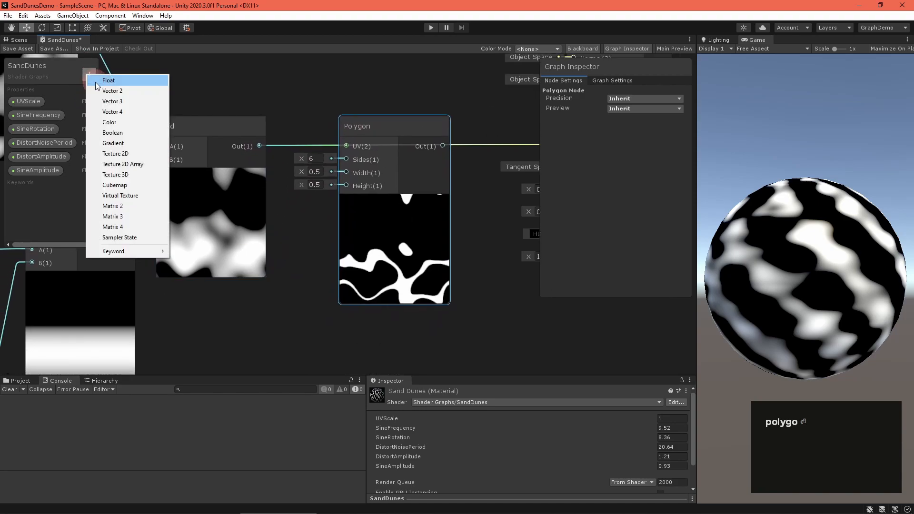
click(109, 80)
text(PolygonSides)
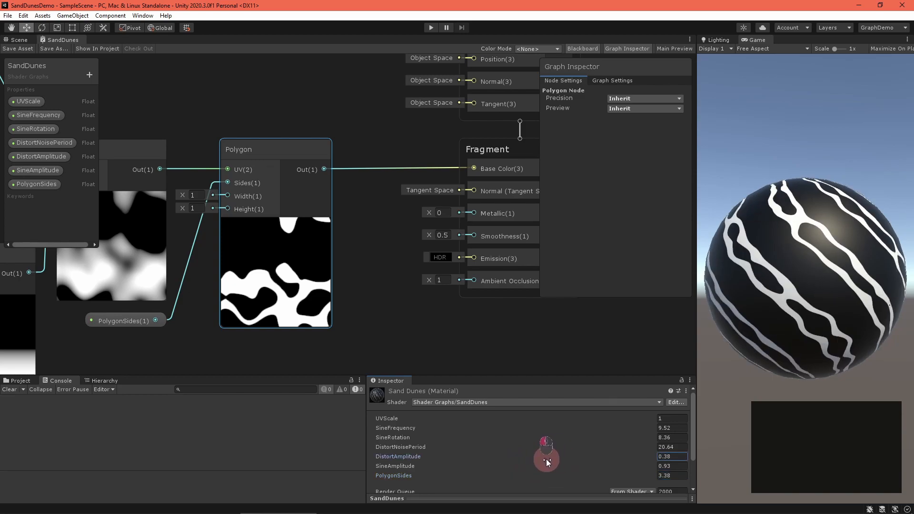
drag(546, 456, 546, 470)
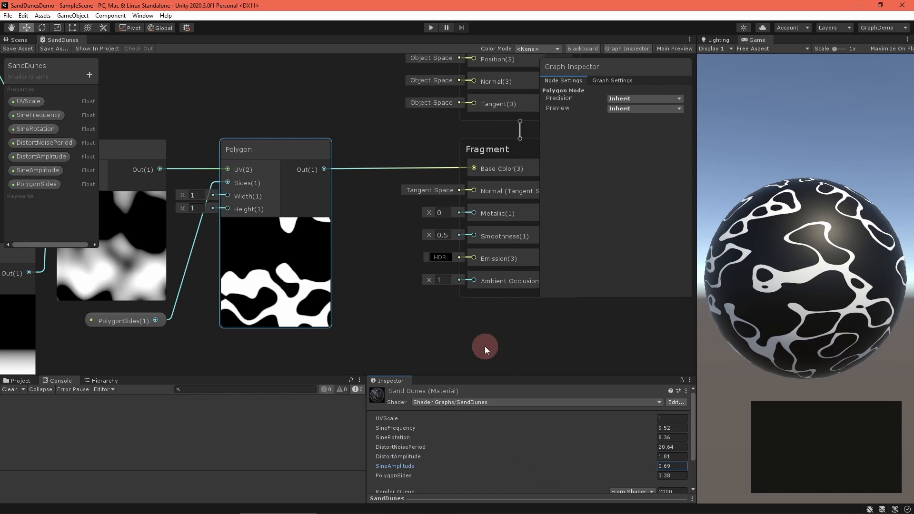
Add a PolygonGradient custom function with Vector 2 UV, Sides, Width and Height inputs
right_click(484, 346)
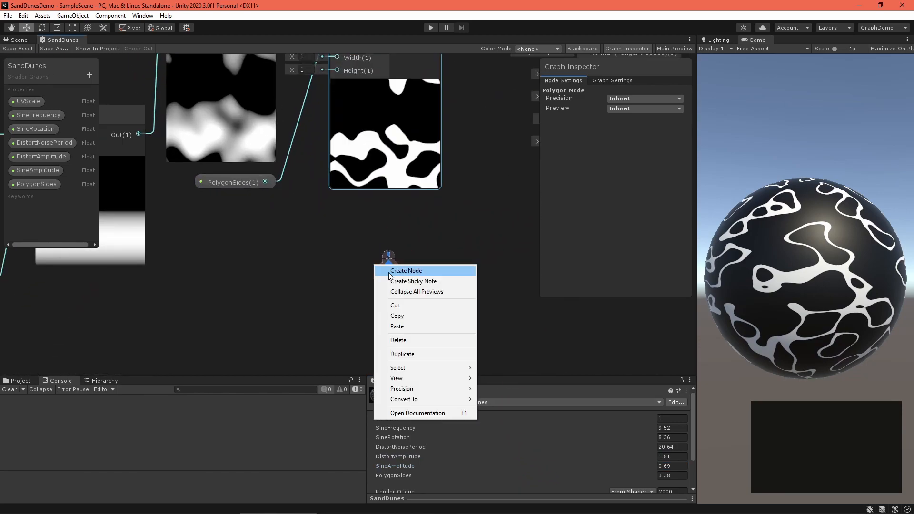
click(406, 271)
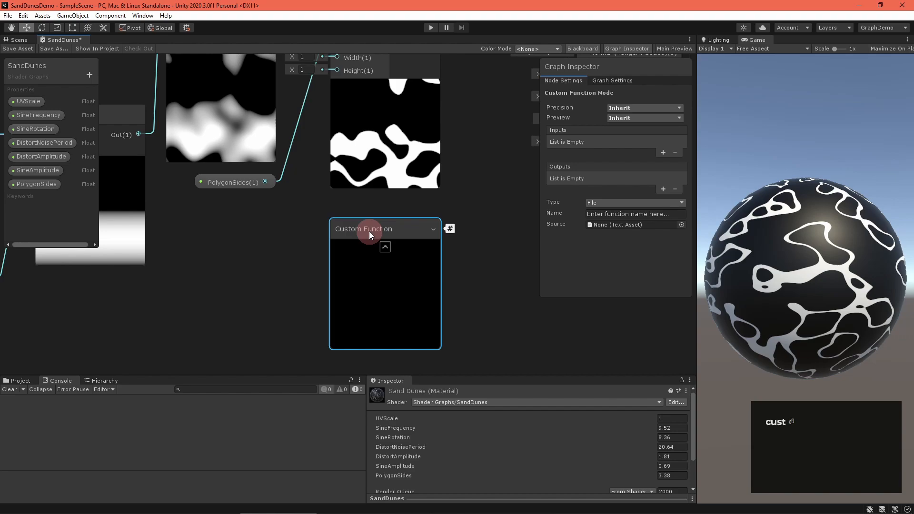
text(PolygonGradient)
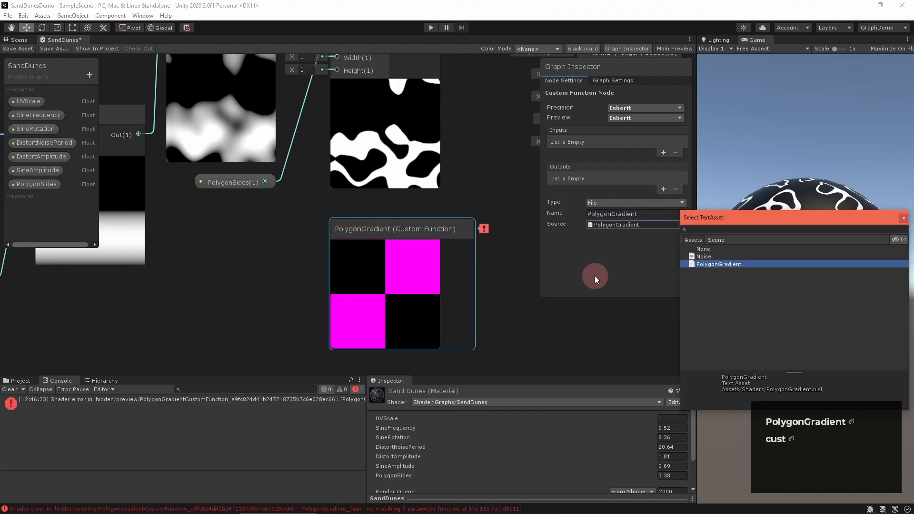
click(663, 152)
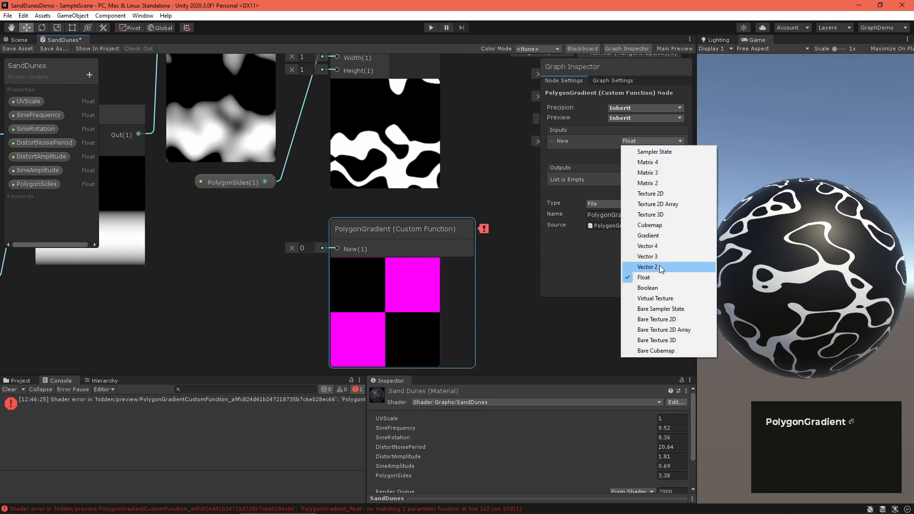
click(647, 267)
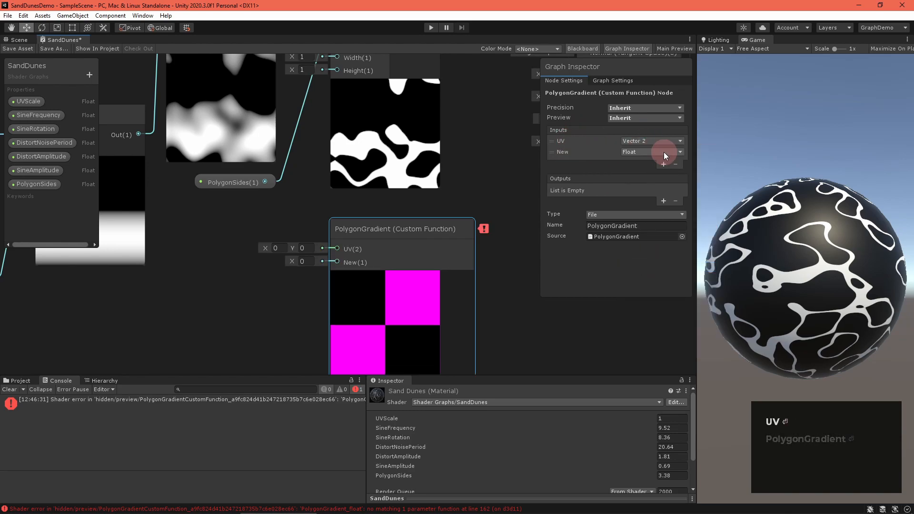
text(Sides)
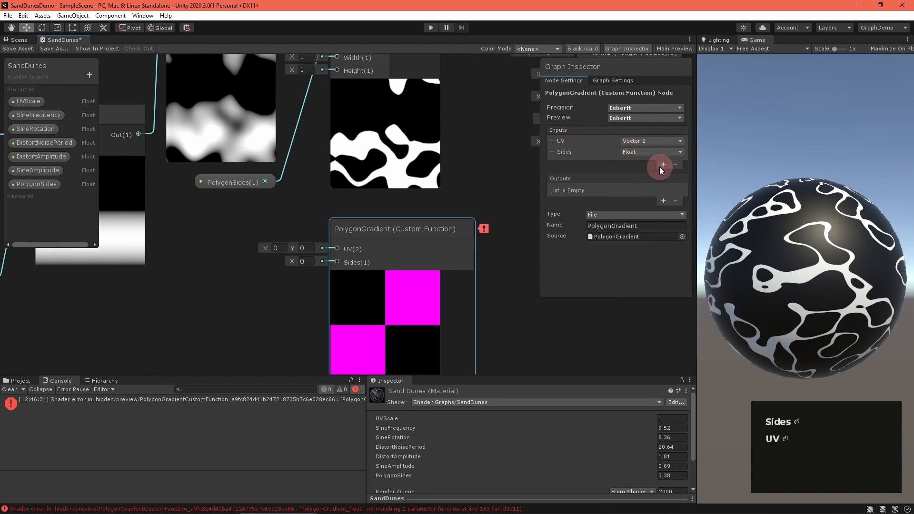
click(662, 164)
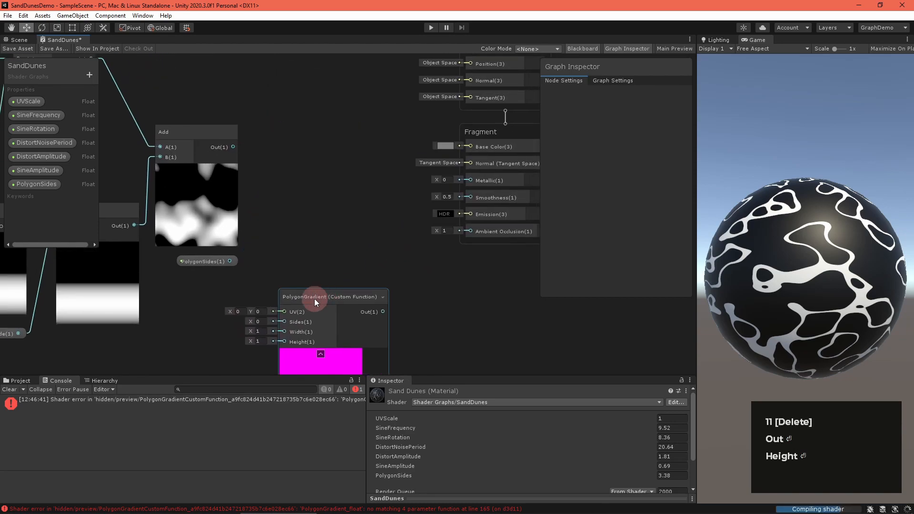
Place PolygonGradient between the noise sum and the fragment Base Color output
drag(315, 296, 344, 131)
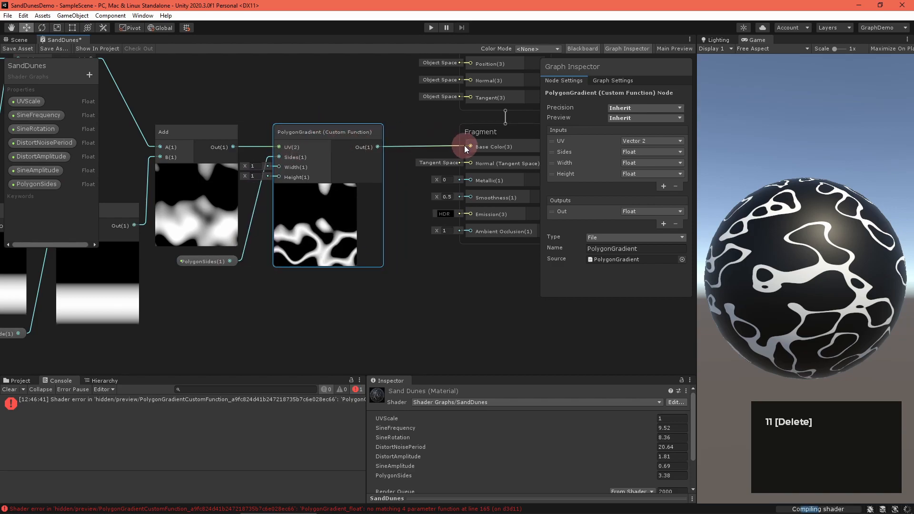
right_click(266, 253)
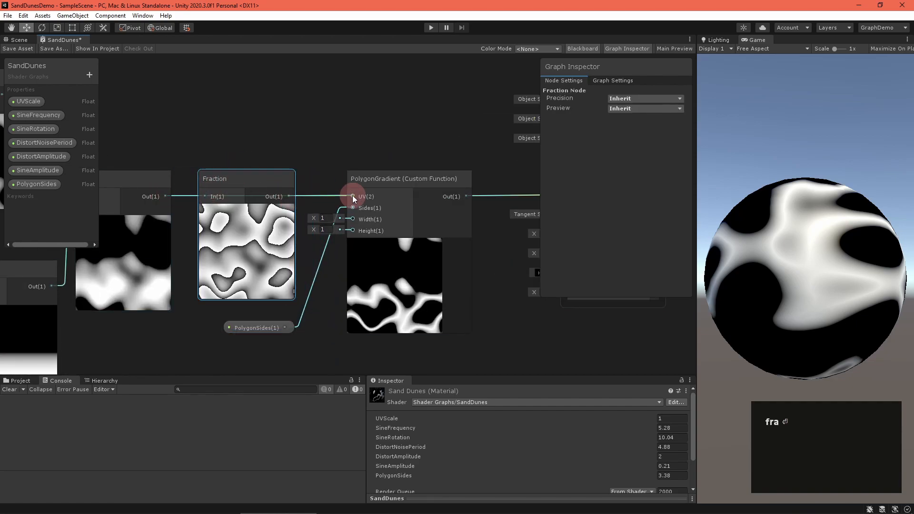
Wire a Vector2 UVTiling property into the UV setup and set its X tiling to 0.2
click(256, 321)
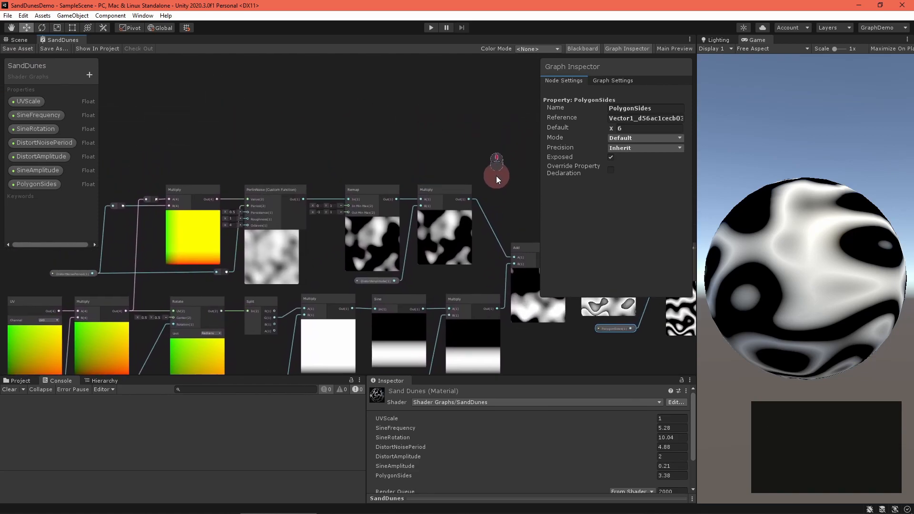
drag(496, 180, 372, 170)
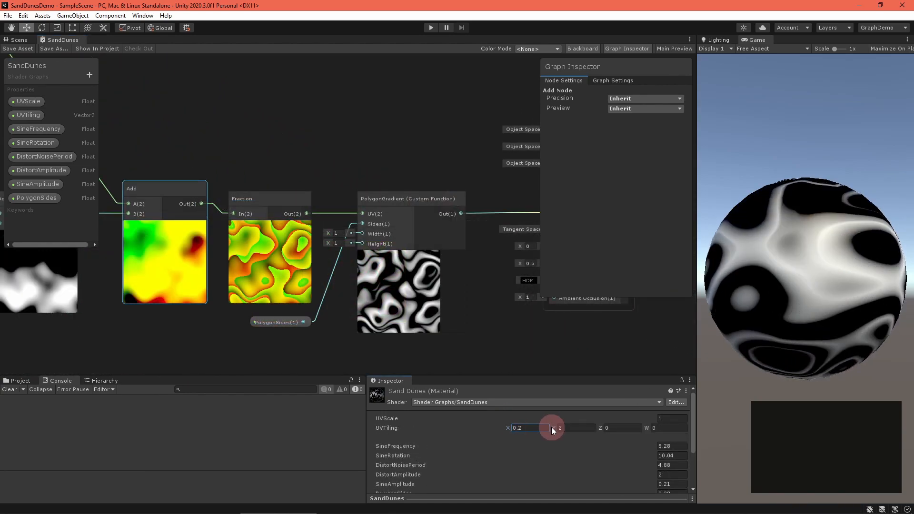
drag(560, 427, 600, 427)
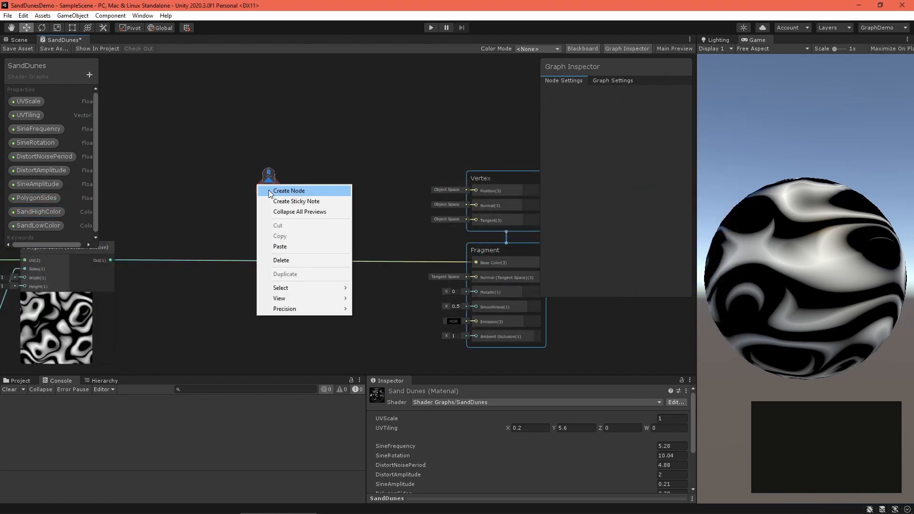
Blend SandHighColor and SandLowColor into Base Color, picking a yellow sand shade
click(289, 190)
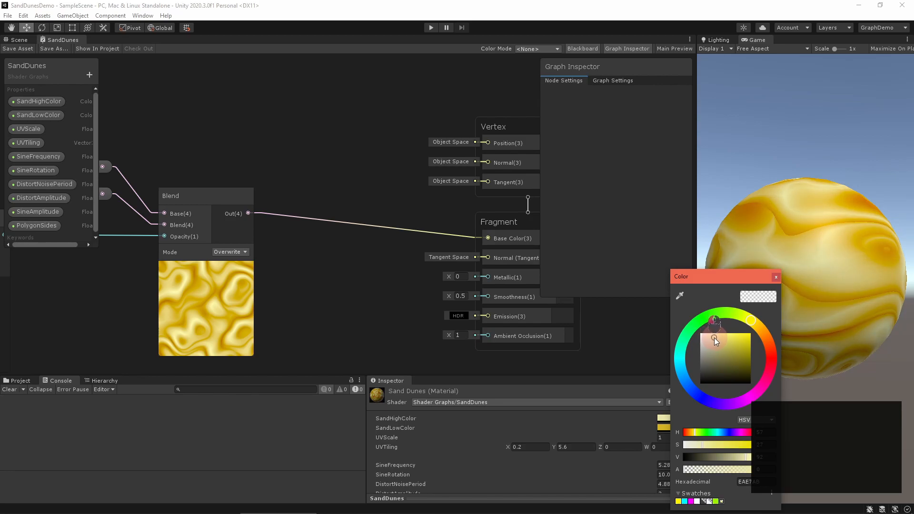
drag(715, 341, 720, 348)
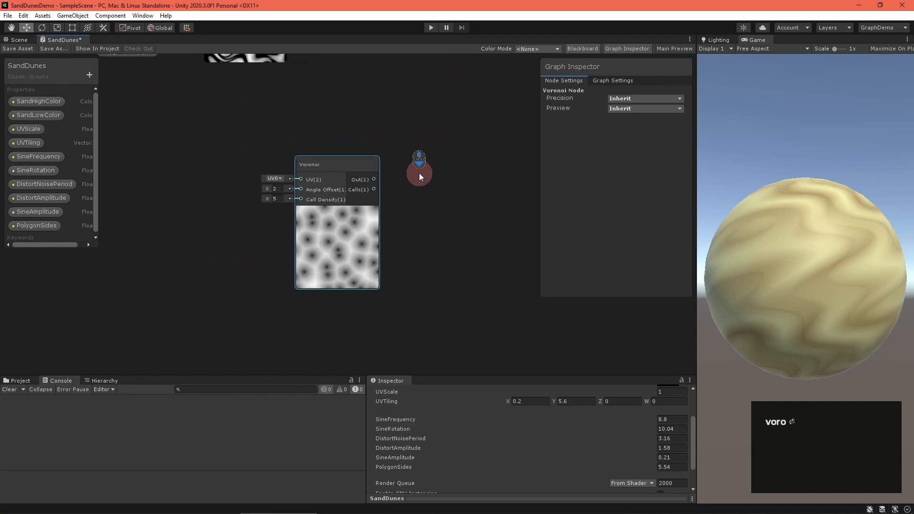
Create a VoronoiNoise custom function node with Vector3 inputs Value and Period
right_click(284, 253)
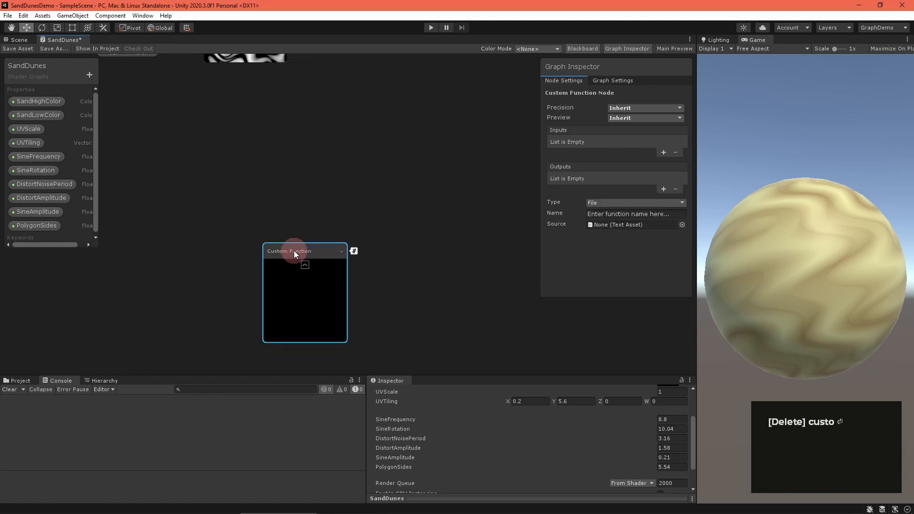
text(VoronoiNoise)
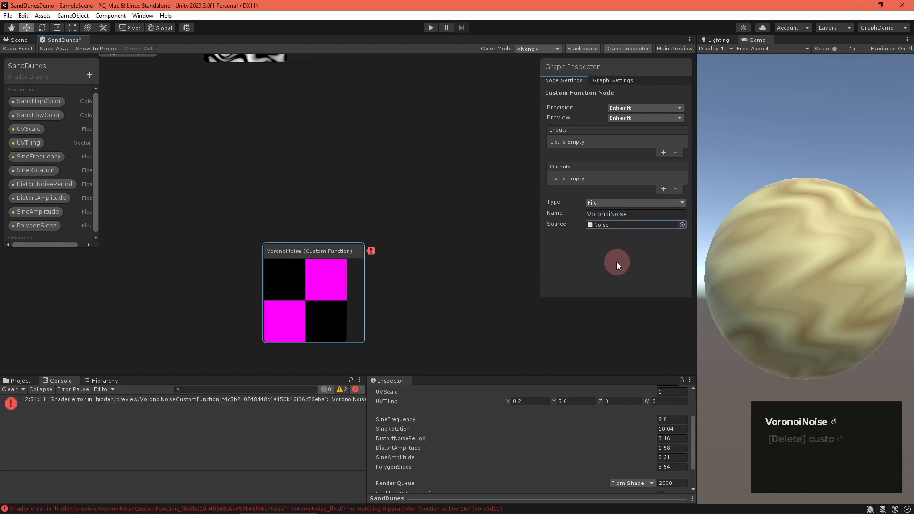
click(677, 141)
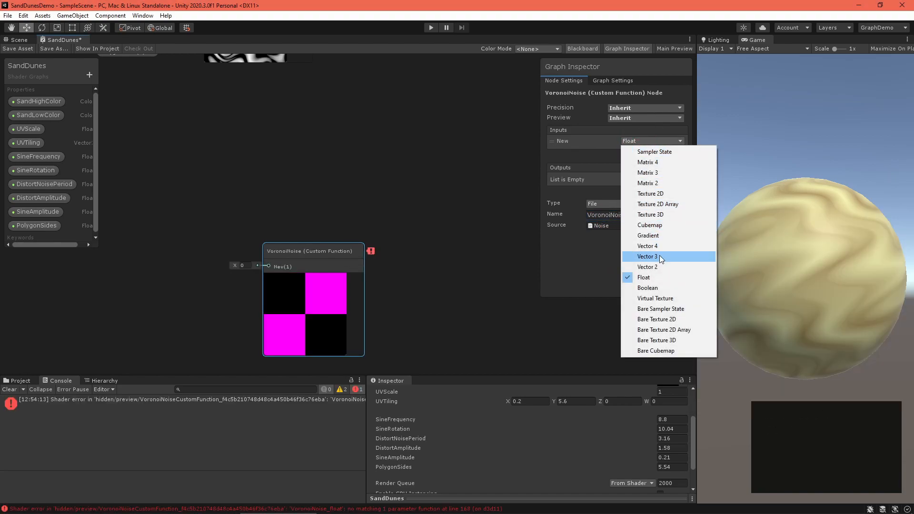
click(647, 256)
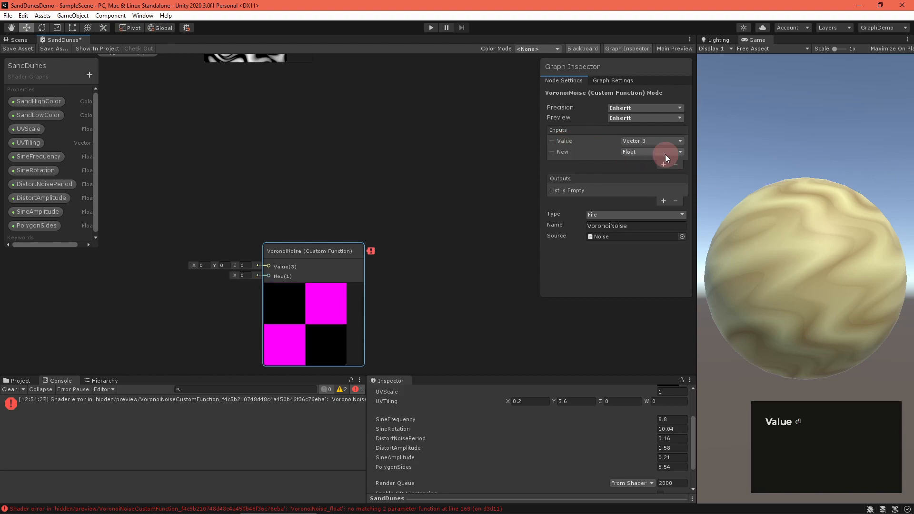
click(650, 152)
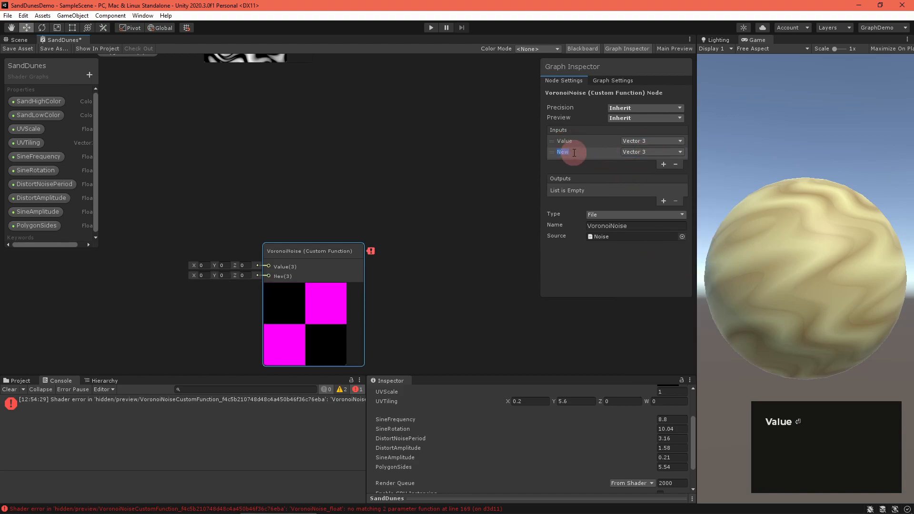
text(Period)
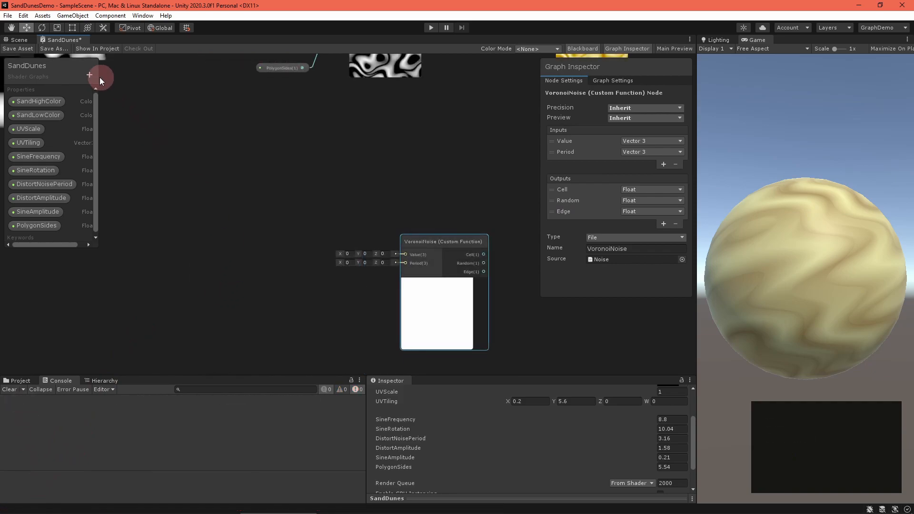
Add a GrainPeriod property to the blackboard to drive the noise period
click(88, 75)
text(3)
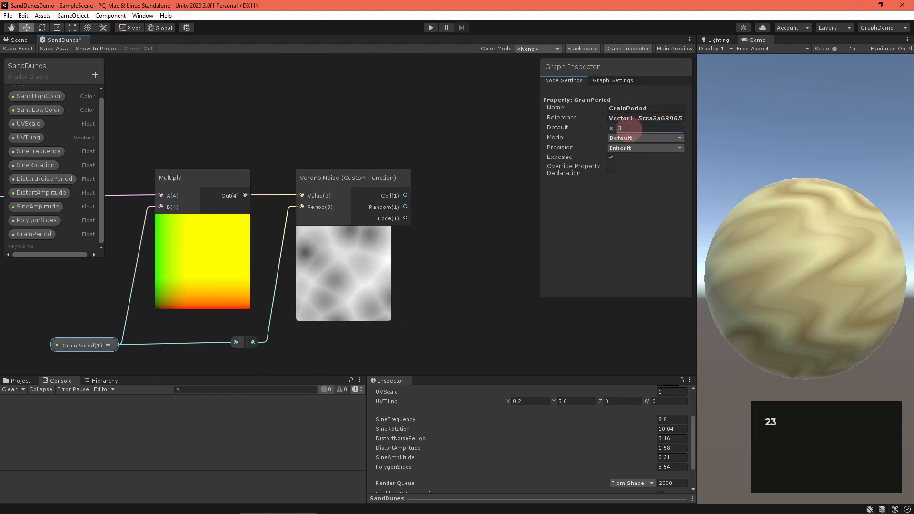
text(be)
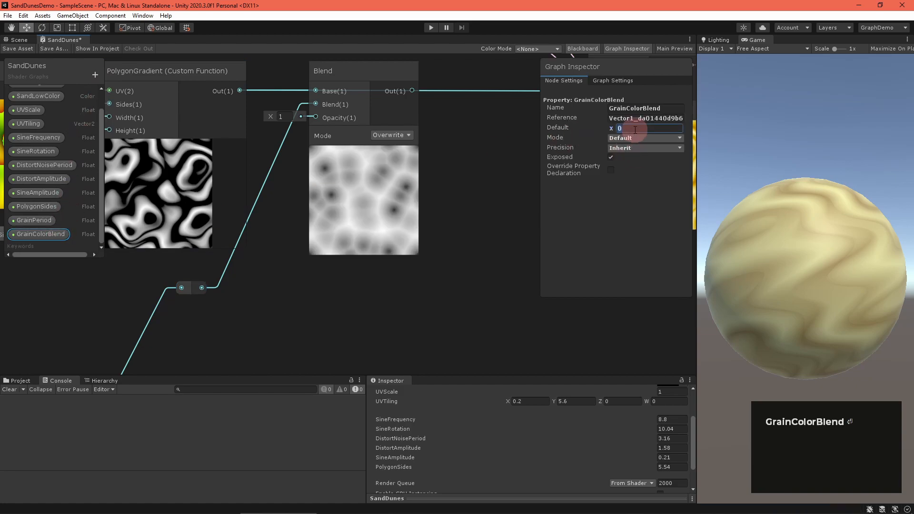
Set GrainColorBlend default 0.5, saturate the Blend opacity, then raise GrainColorBlend and GrainPeriod on the material
text(0.5)
text(satur)
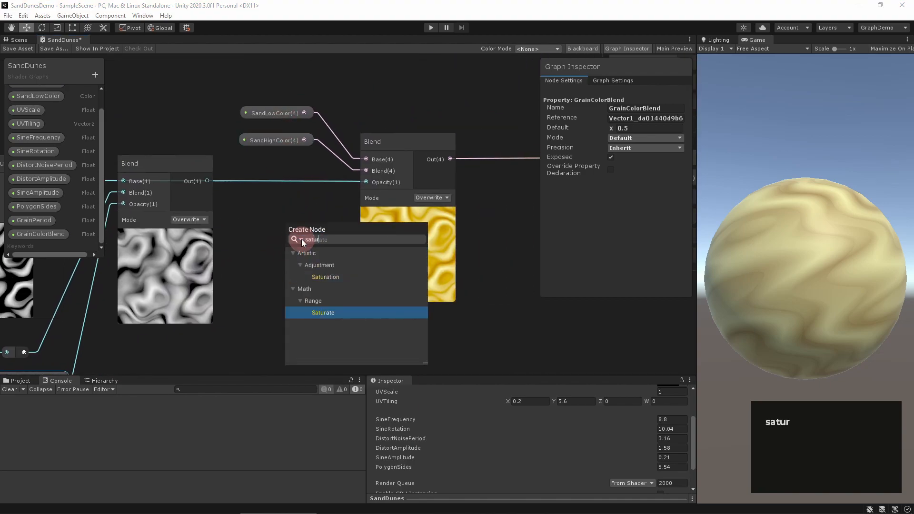
click(322, 312)
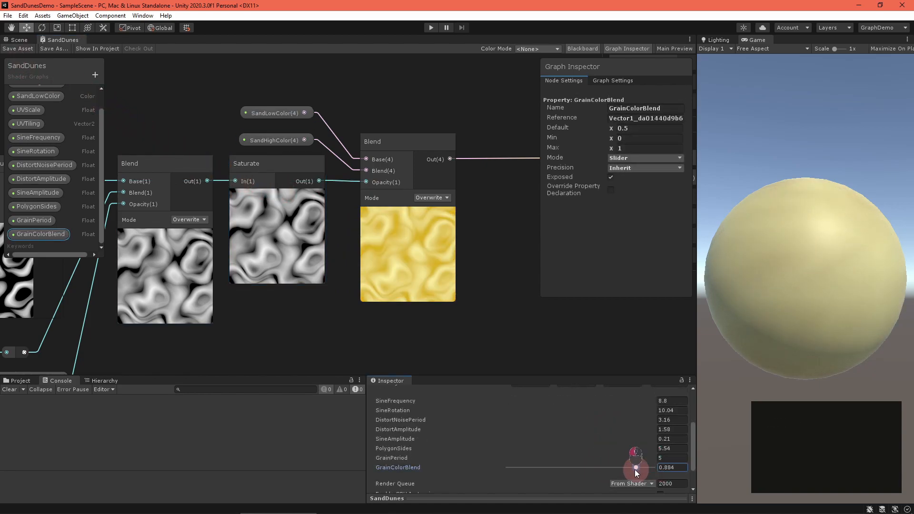
drag(635, 469, 652, 466)
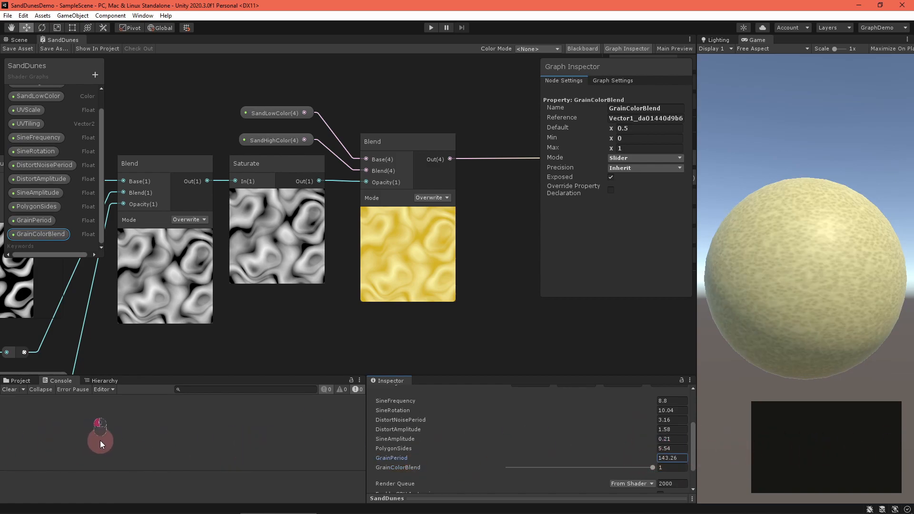
drag(651, 467, 569, 467)
text(SubstrateDuneHeightMax)
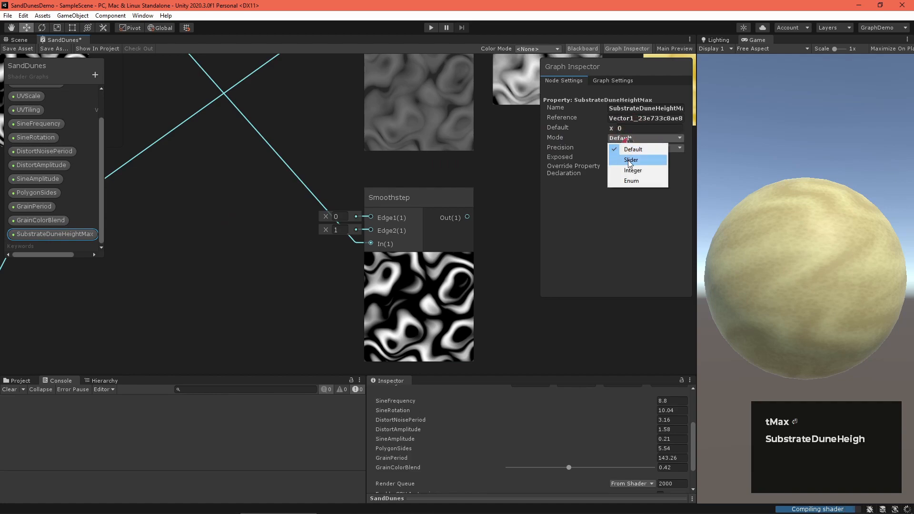
Make SubstrateDuneHeightMax a slider and add nodes for the inverted smoothstep masks
click(630, 160)
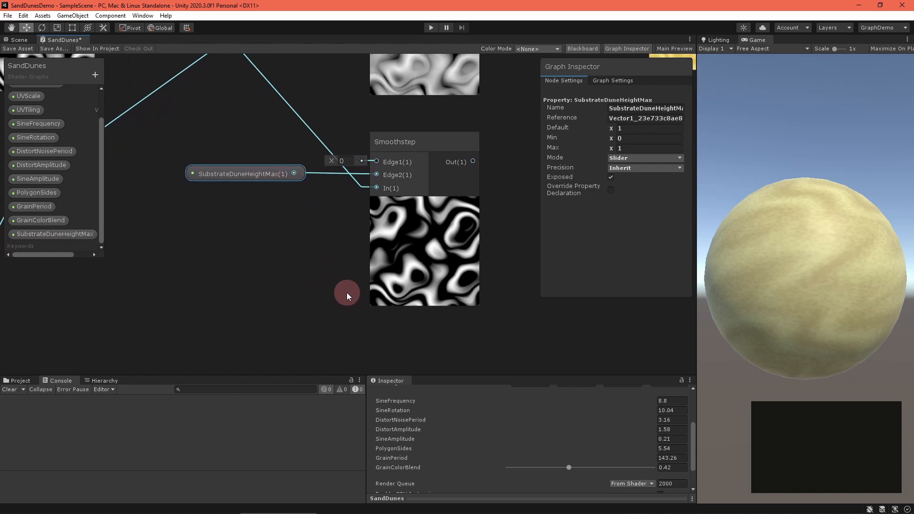
right_click(346, 294)
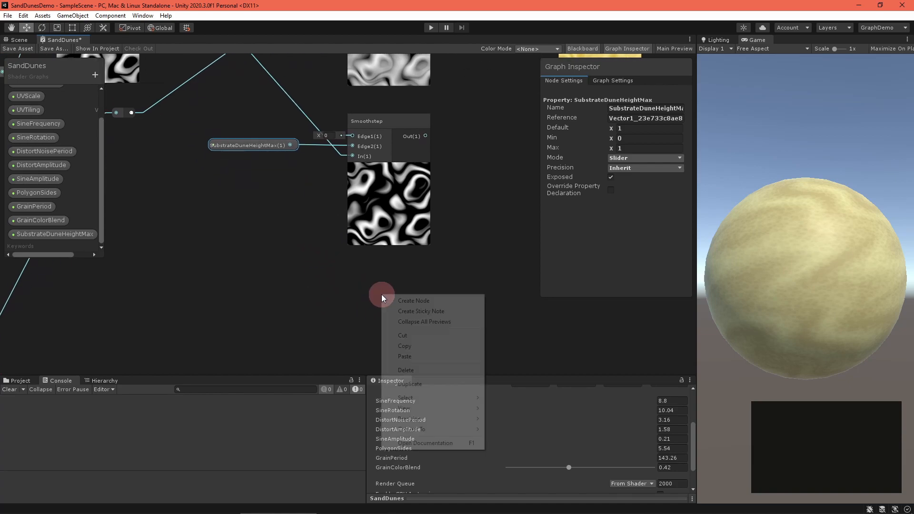
click(413, 300)
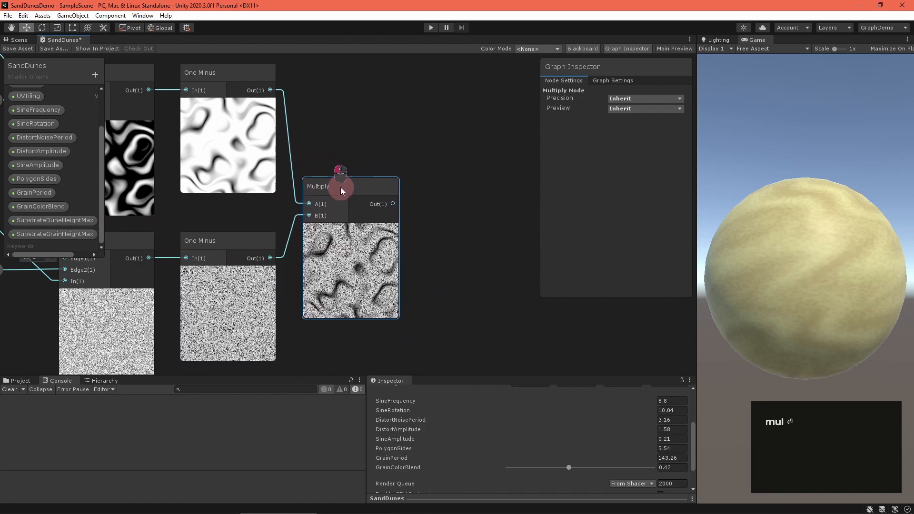
Multiply the inverted masks into a Power node and set SubstrateTightening default to 1
drag(341, 192, 362, 222)
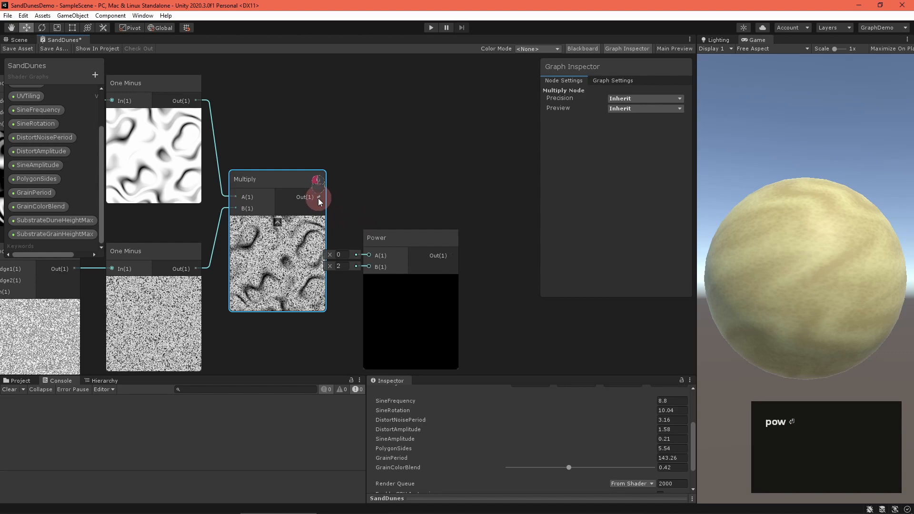
drag(320, 196, 375, 196)
text(SubstrateTightening)
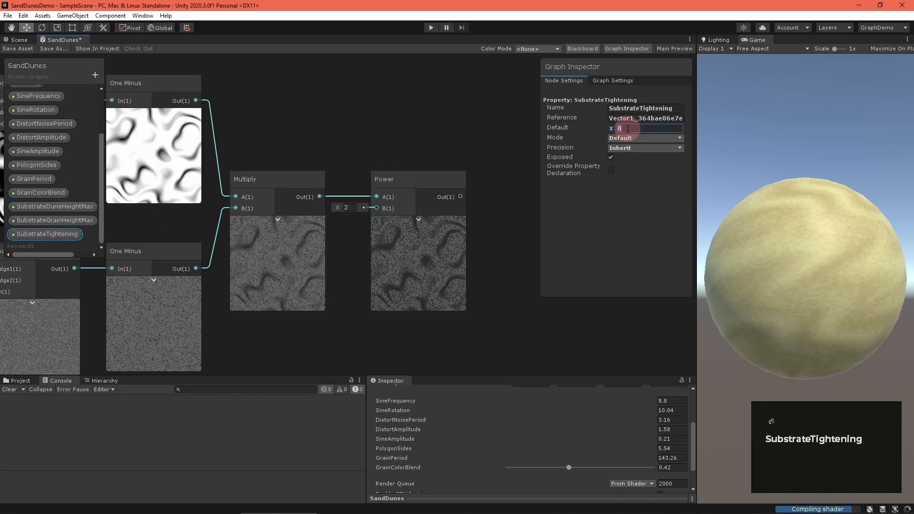
text(1)
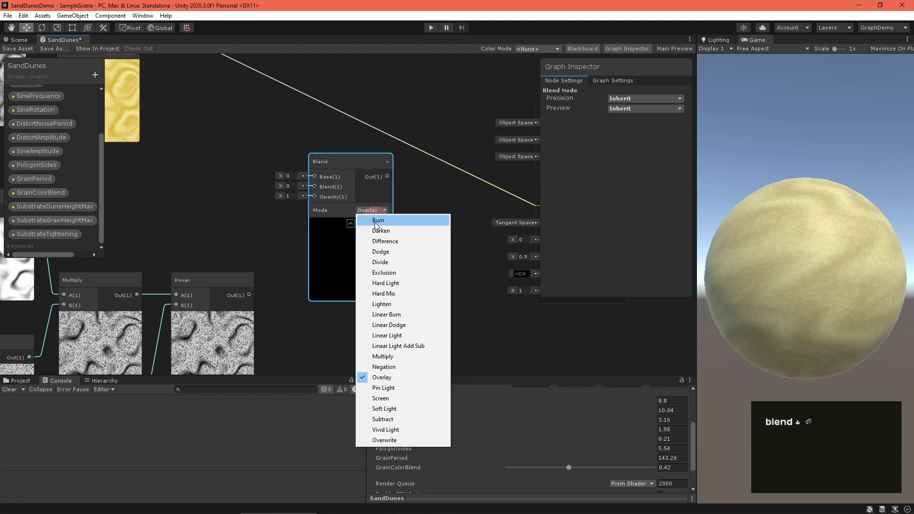
Switch substrate blend to Overwrite, lower dune height max, set grain height max ~0.226 and tightening ~1.49
click(383, 439)
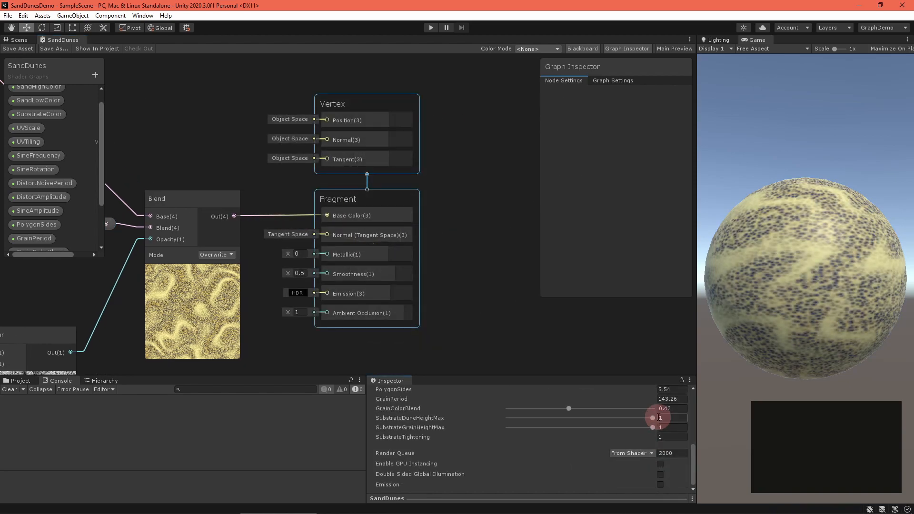
drag(651, 417, 530, 418)
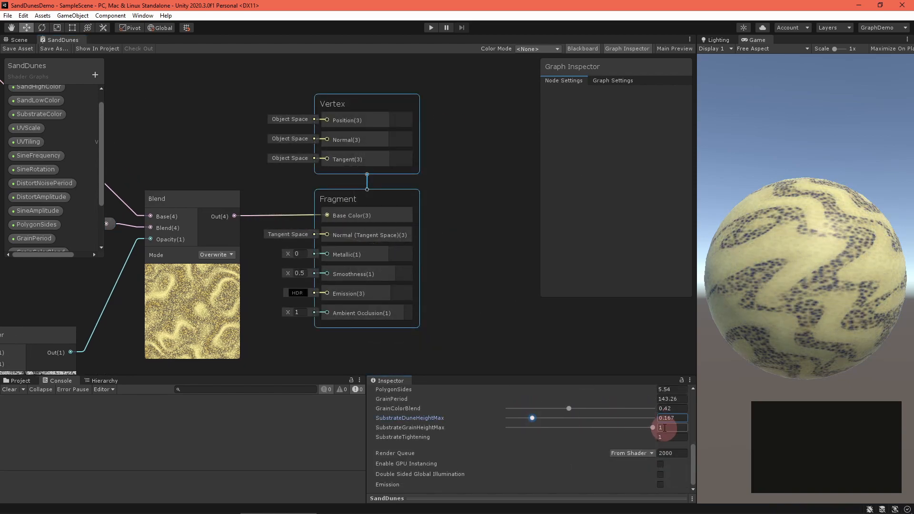
drag(652, 427, 540, 427)
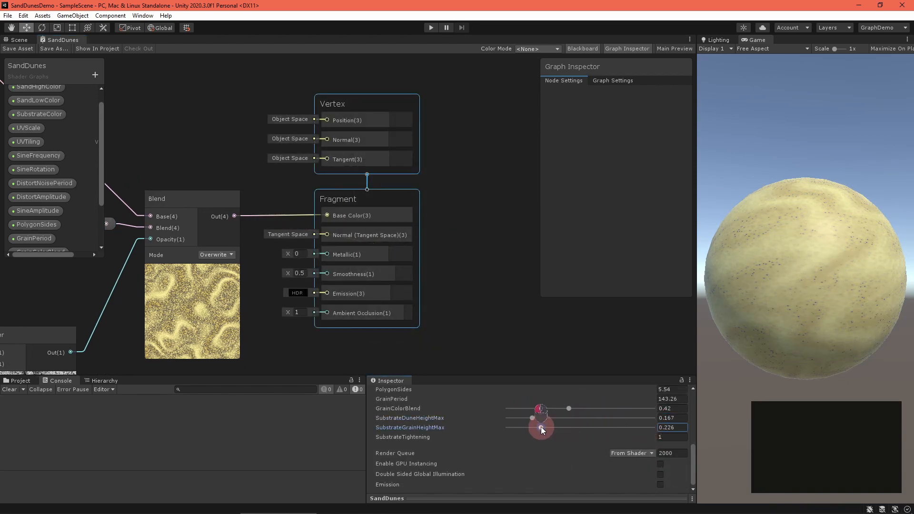
drag(538, 428, 551, 437)
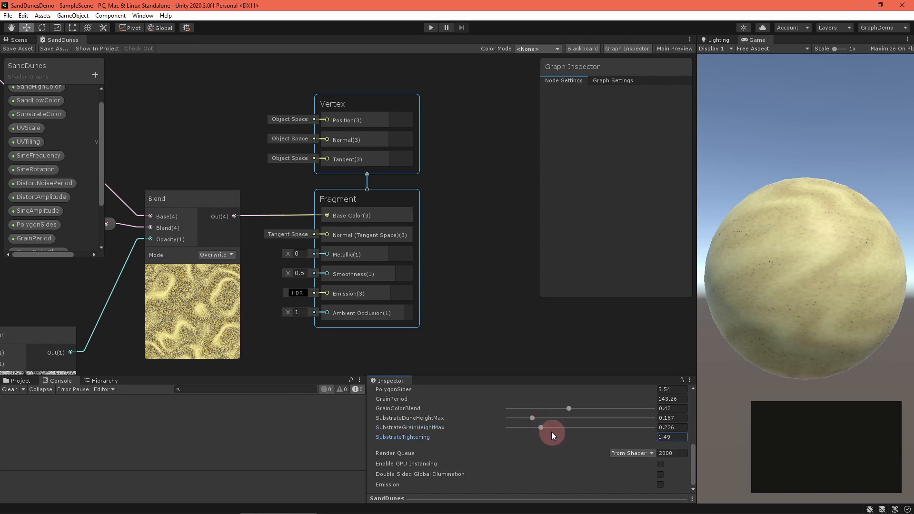
right_click(292, 262)
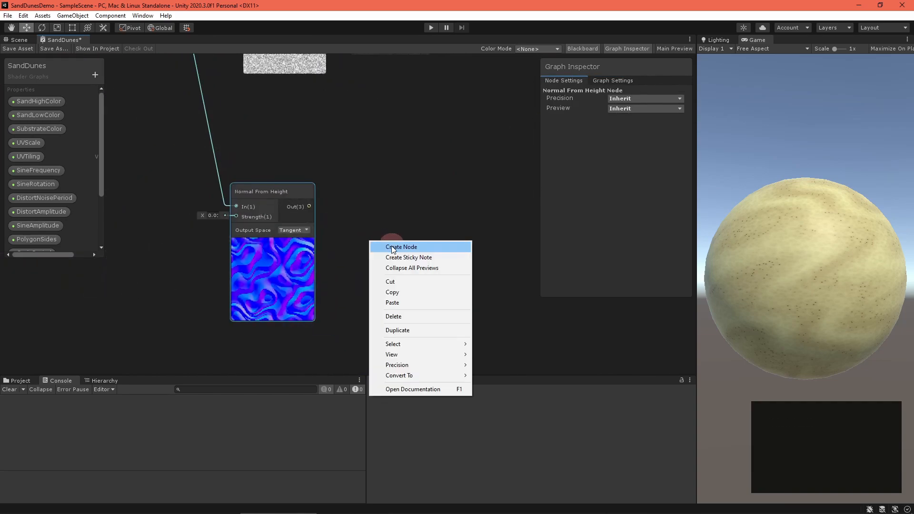
Add a Normal Strength node driven by a new NormalStrength float property and show it on the material
click(401, 246)
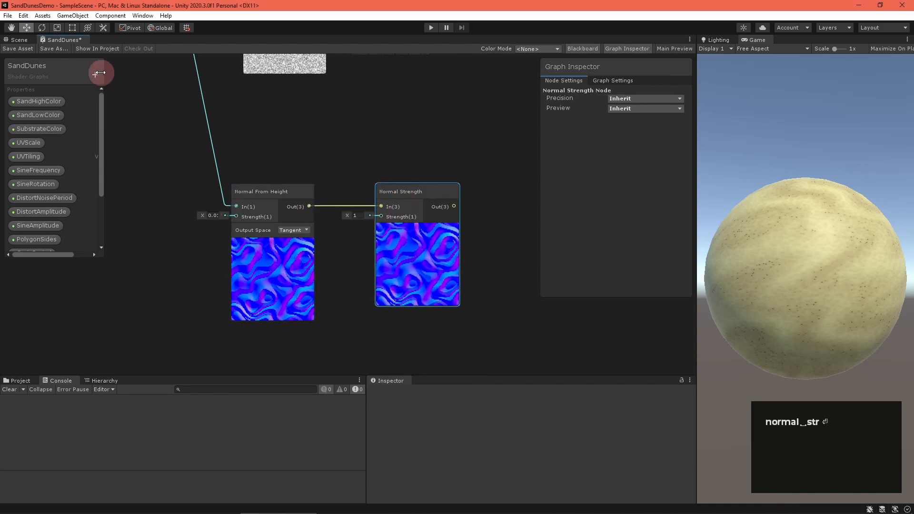
click(39, 234)
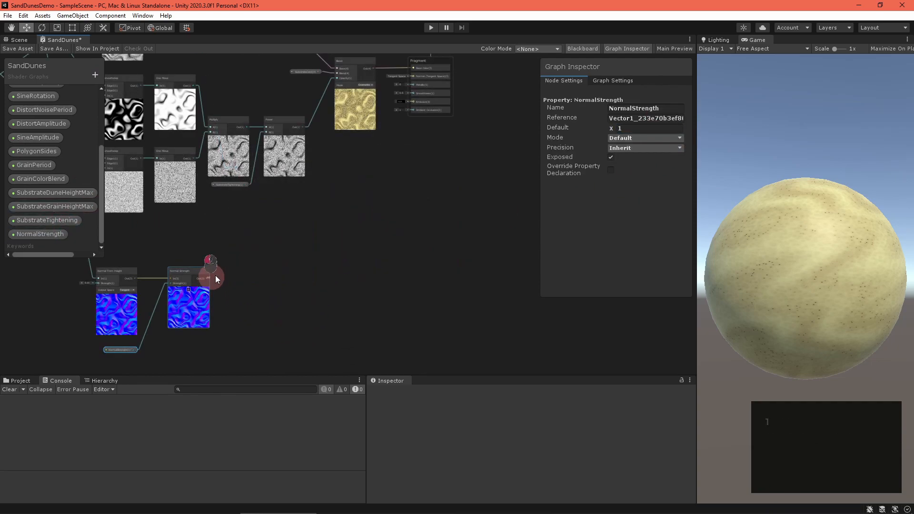
click(612, 80)
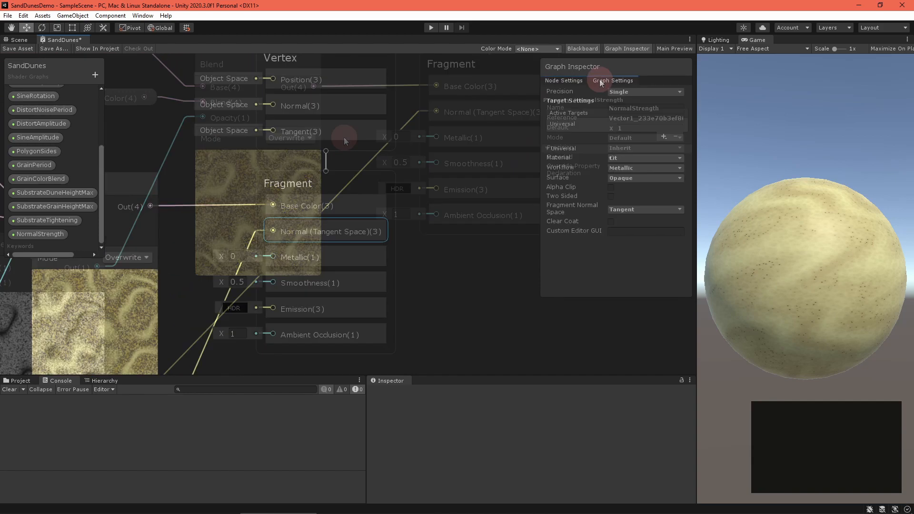
click(612, 80)
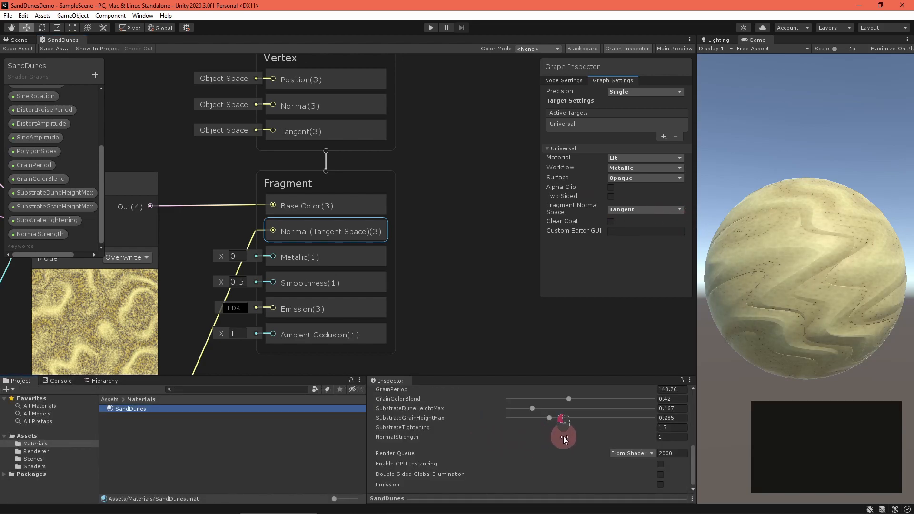
Tune the material's NormalStrength slider, settling at about 0.47
drag(565, 428, 564, 436)
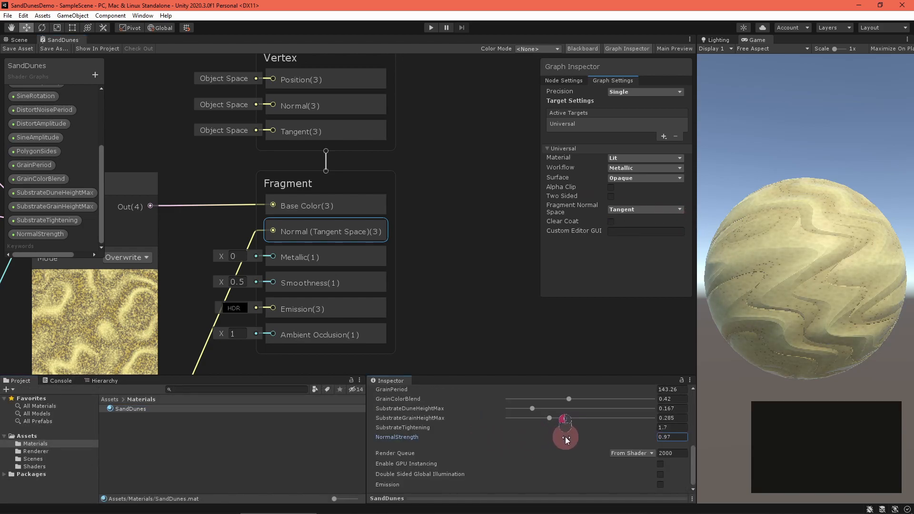
drag(564, 434, 573, 428)
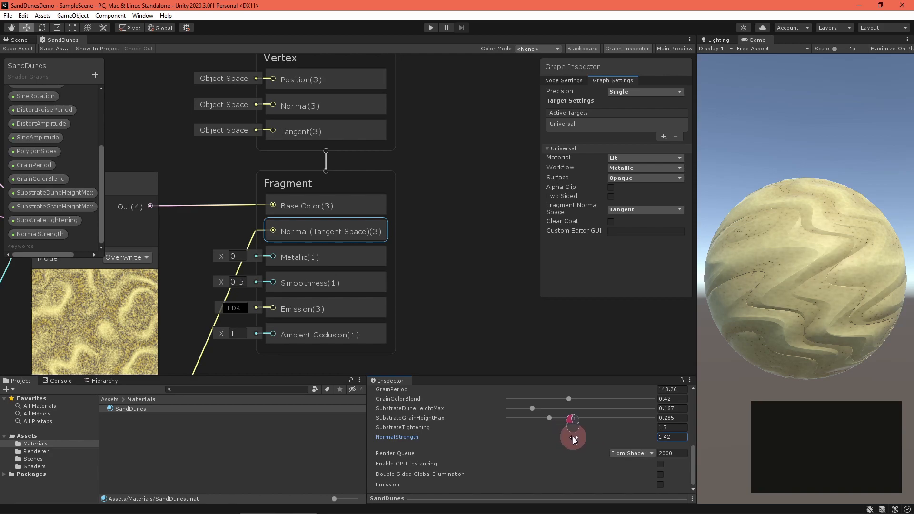
drag(573, 434, 568, 437)
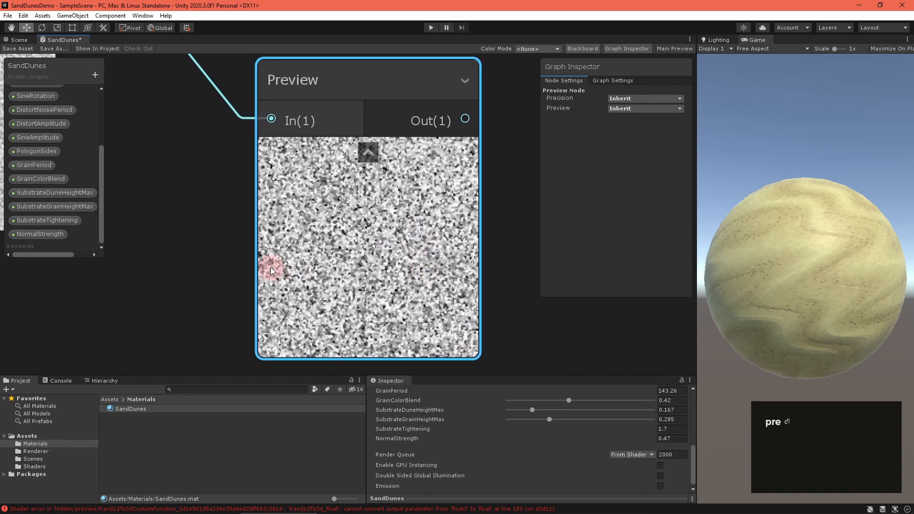
right_click(273, 247)
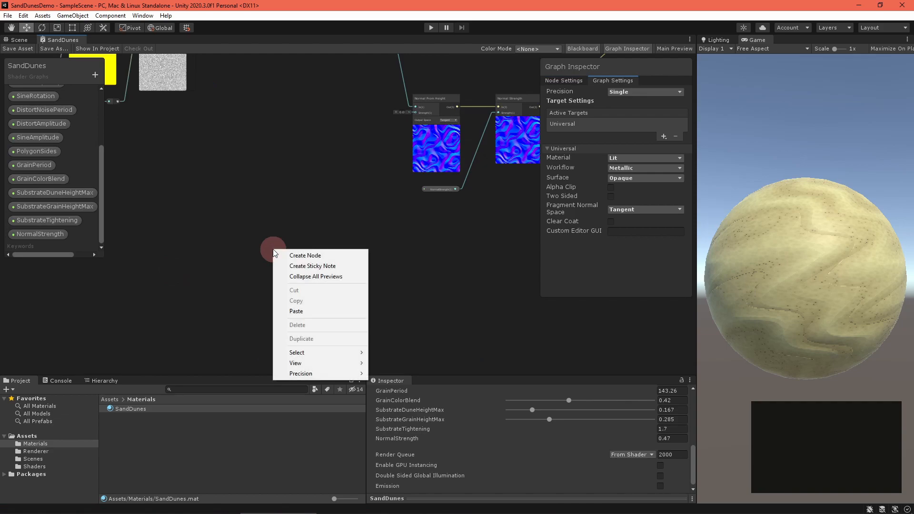
Create a custom function node named Rand1dTo3d sourced from the Noise file
click(304, 255)
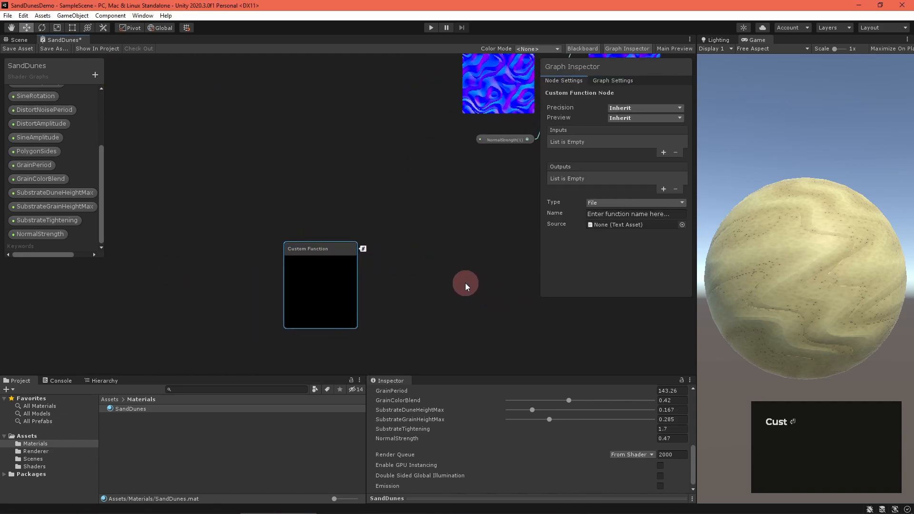
click(634, 213)
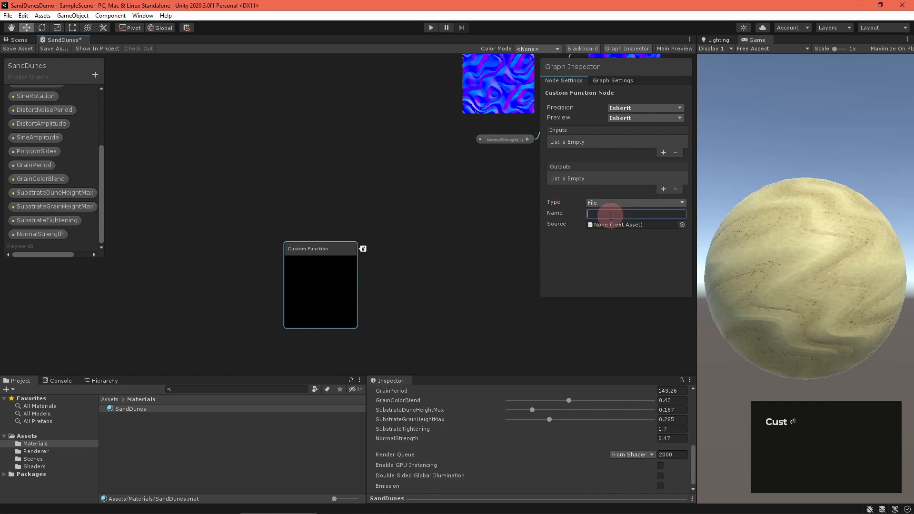
text(Rand1)
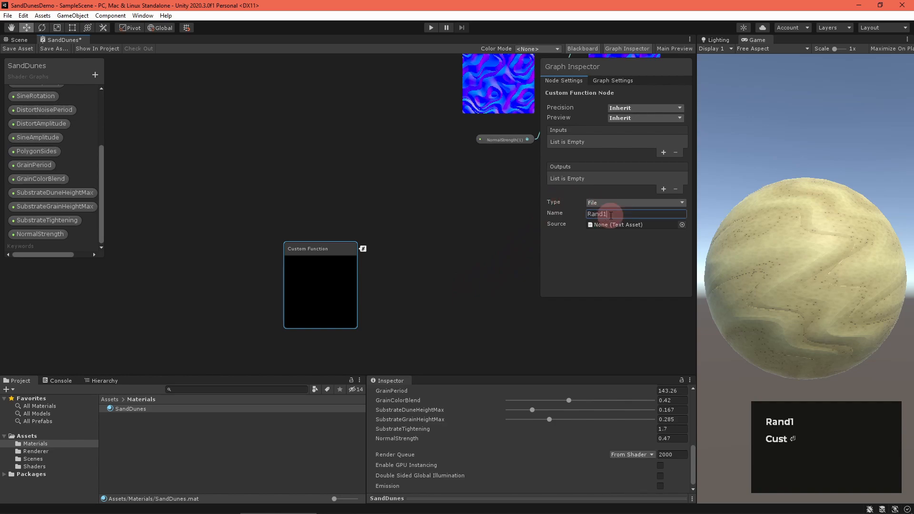
text(dTo3d)
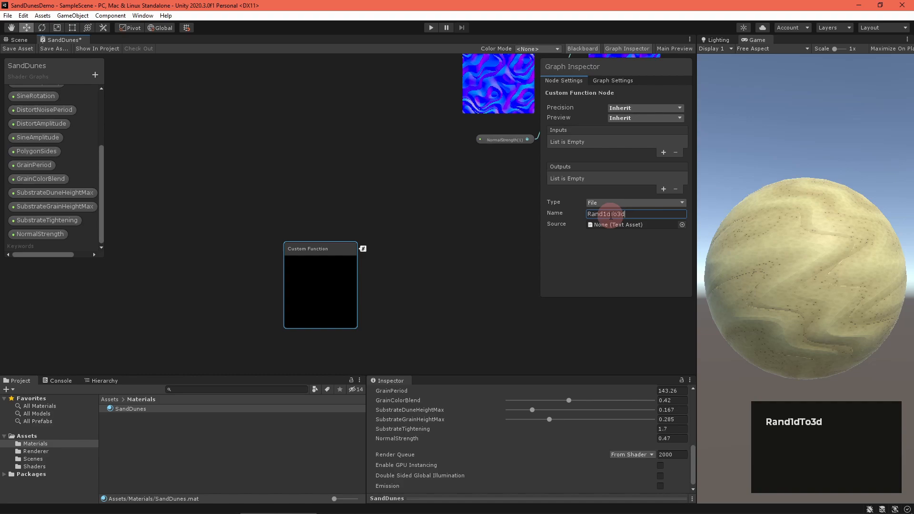
click(681, 224)
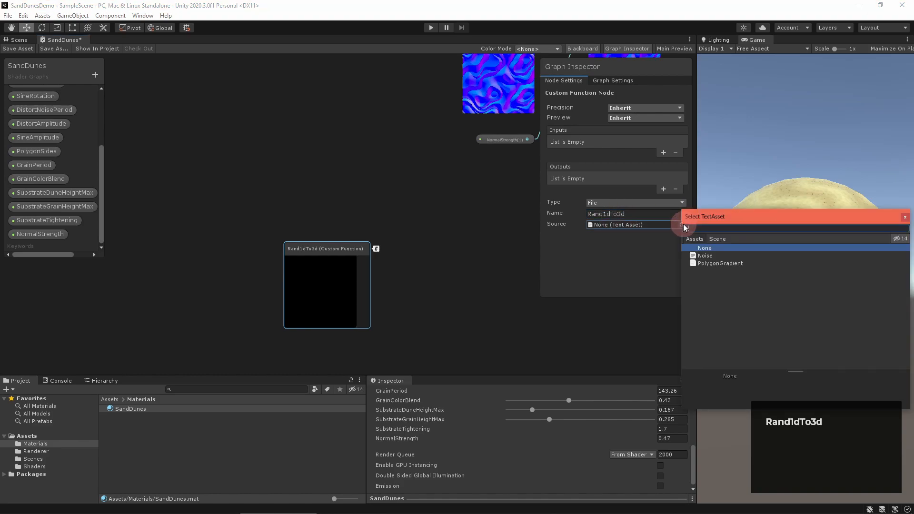
click(704, 255)
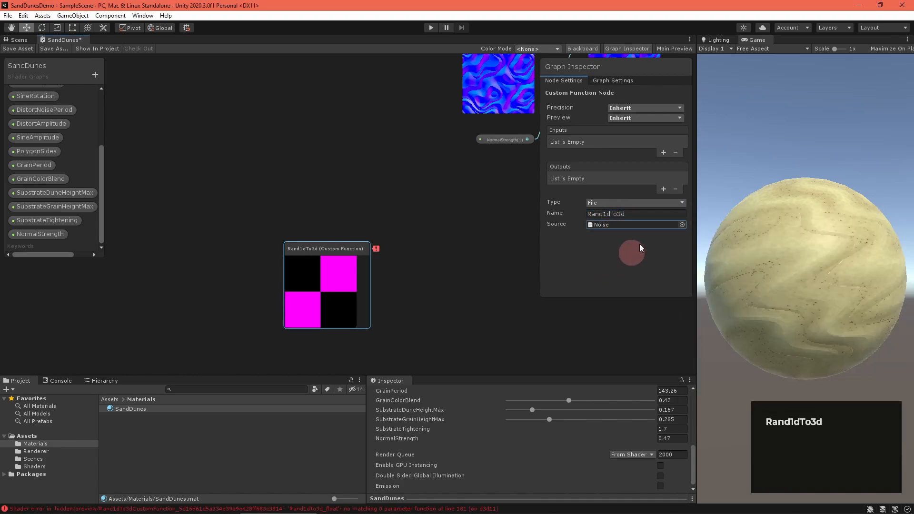
Give Rand1dTo3d a float input named Value and an output
click(662, 152)
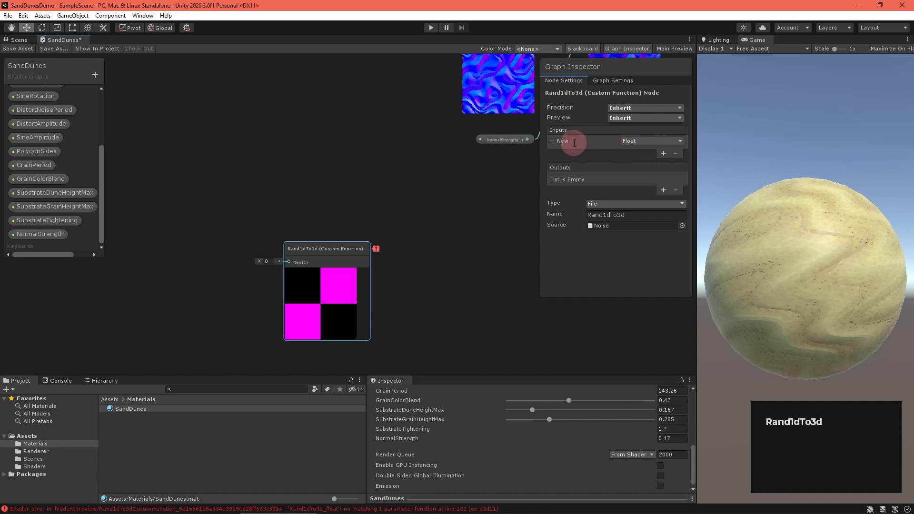
text(Value)
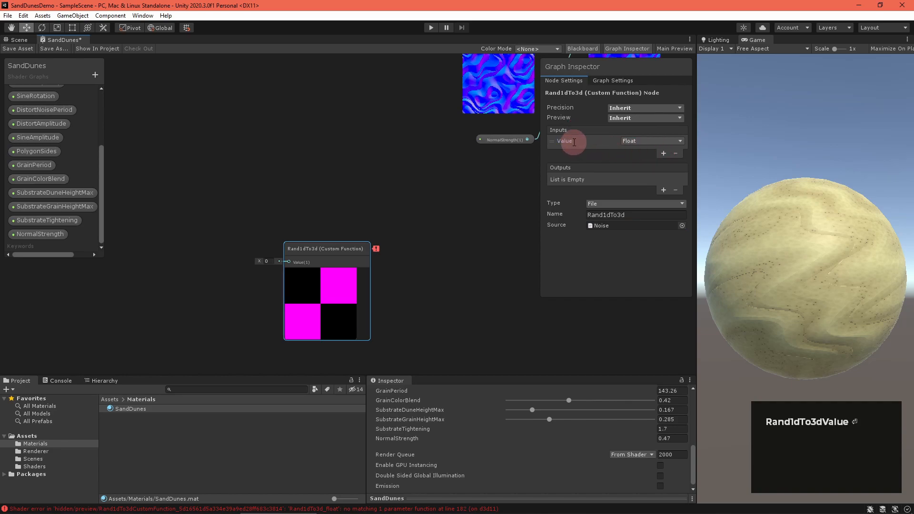
click(662, 190)
text(mu)
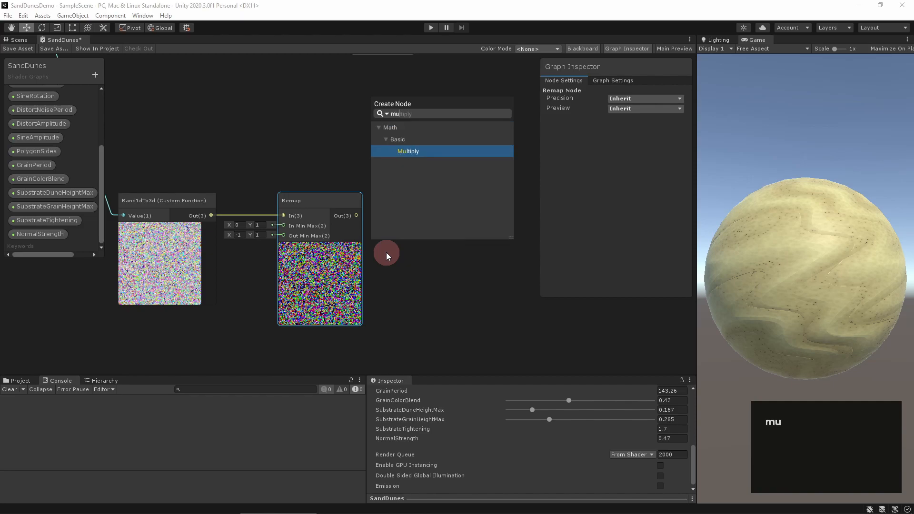
Multiply the remapped noise by a new GrainShineStrength property and feed it into the Add node
click(408, 152)
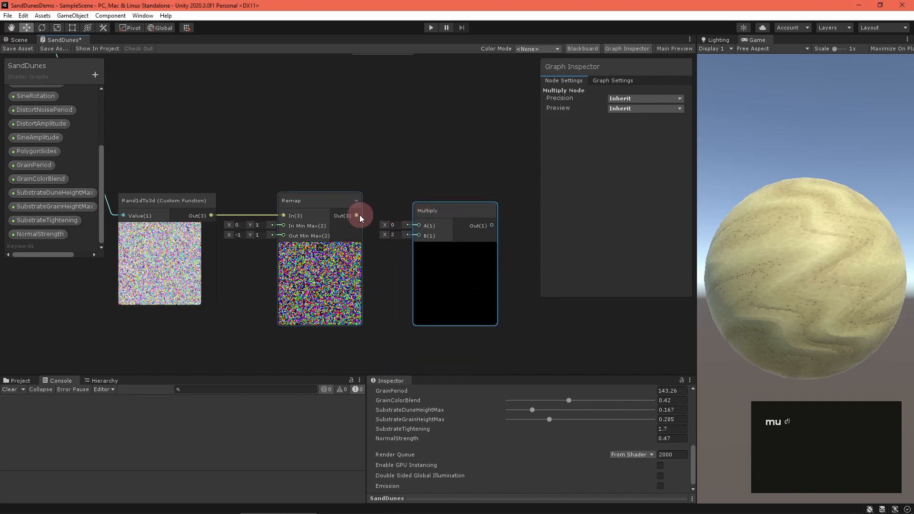
drag(355, 216, 419, 216)
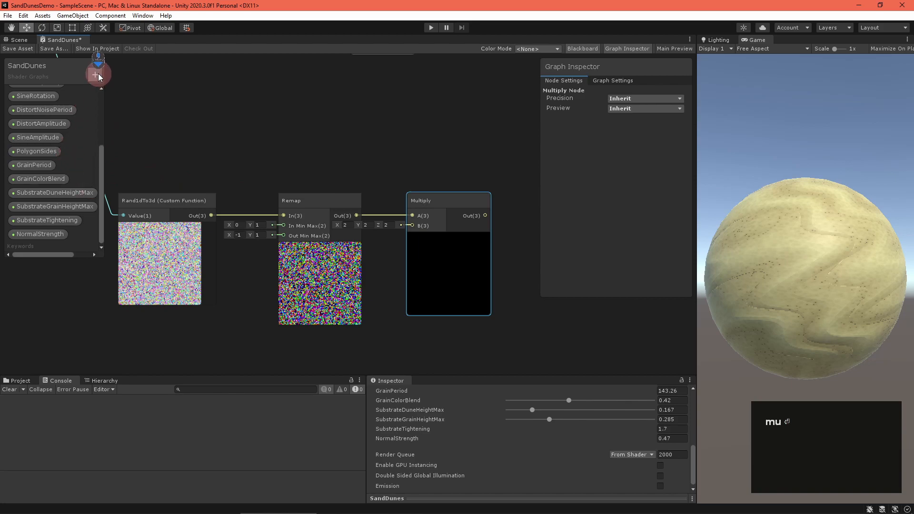
text(GrainShineStrength)
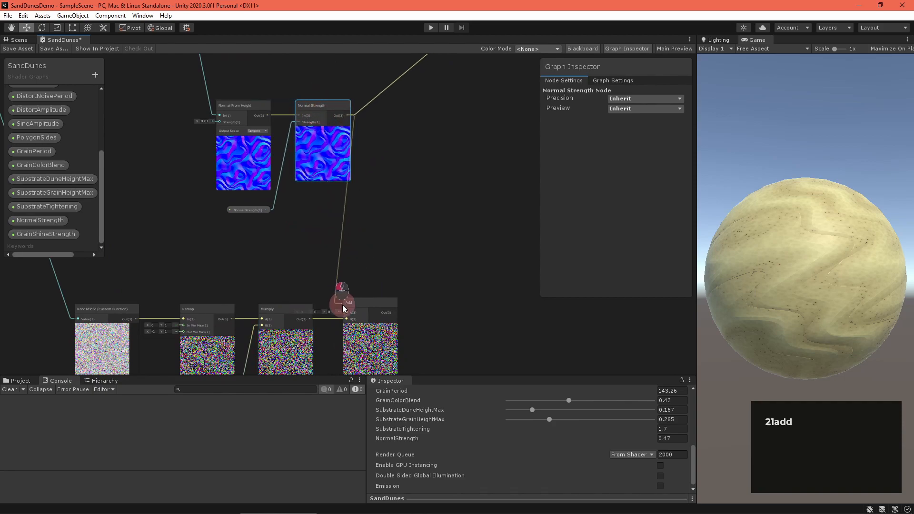
click(342, 302)
text(ShineThreshold)
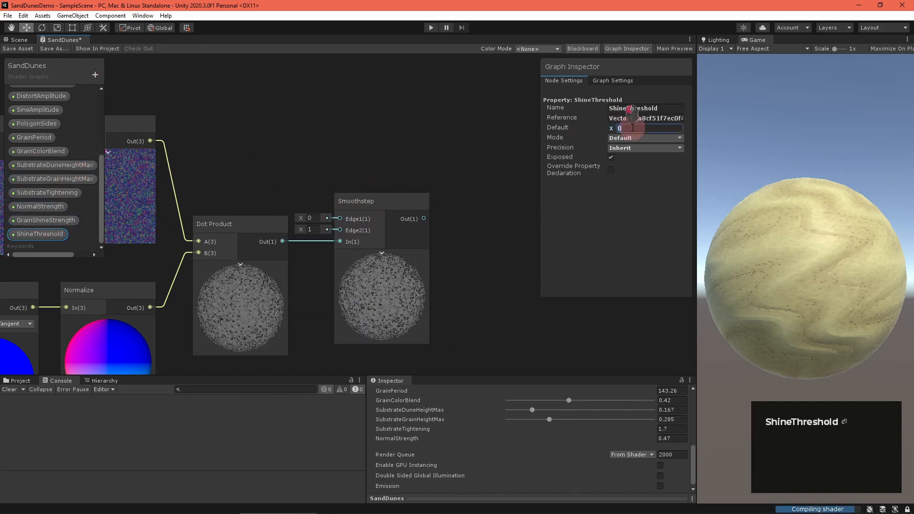
Add a Smoothstep driven by a new ShineDuneHeightMin property (default 0.5) after setting 0.9 threshold
text(0.9)
text(smo)
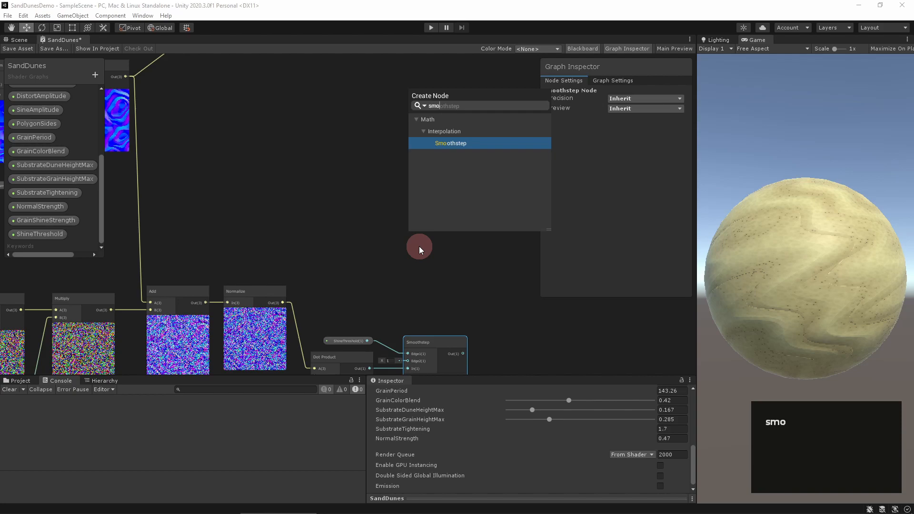
click(450, 142)
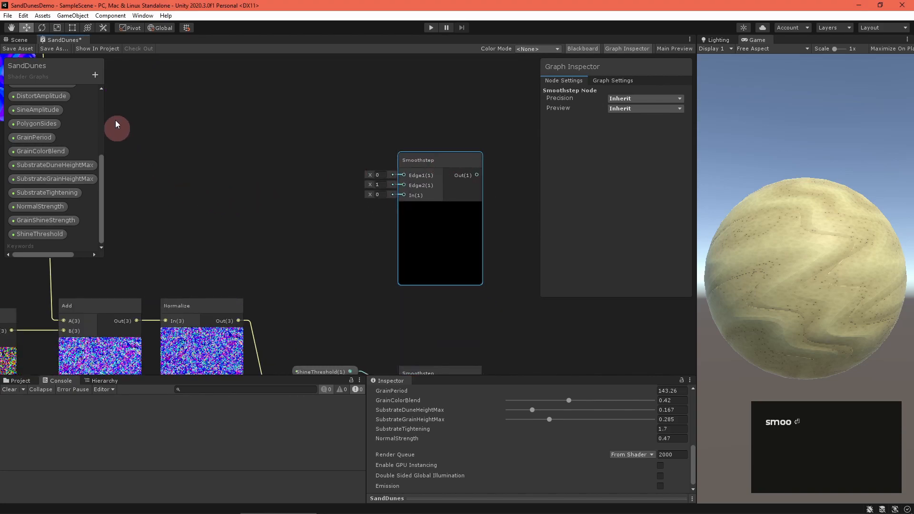
text(ShineDuneHeightMin)
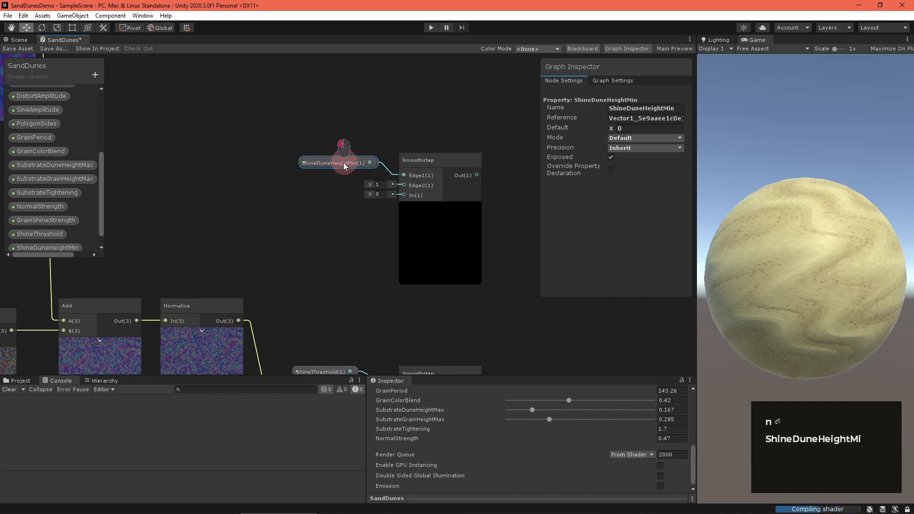
text(0.5)
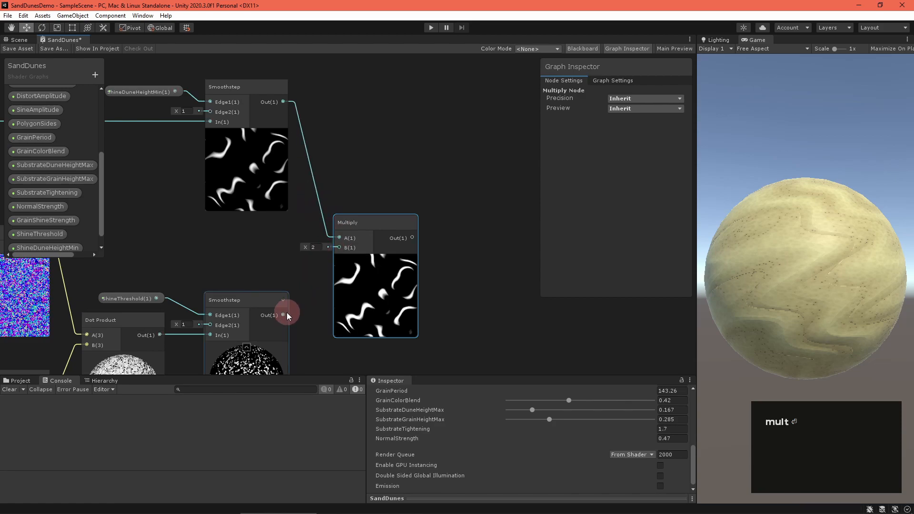
right_click(330, 224)
text(Smoothness)
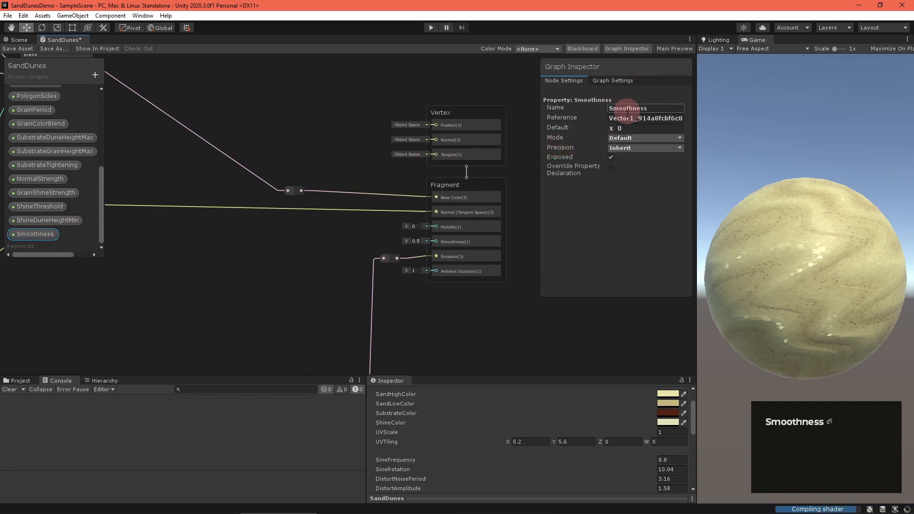
Default Smoothness to 0.5 and lower the material's smoothness slider to about 0.27
click(645, 137)
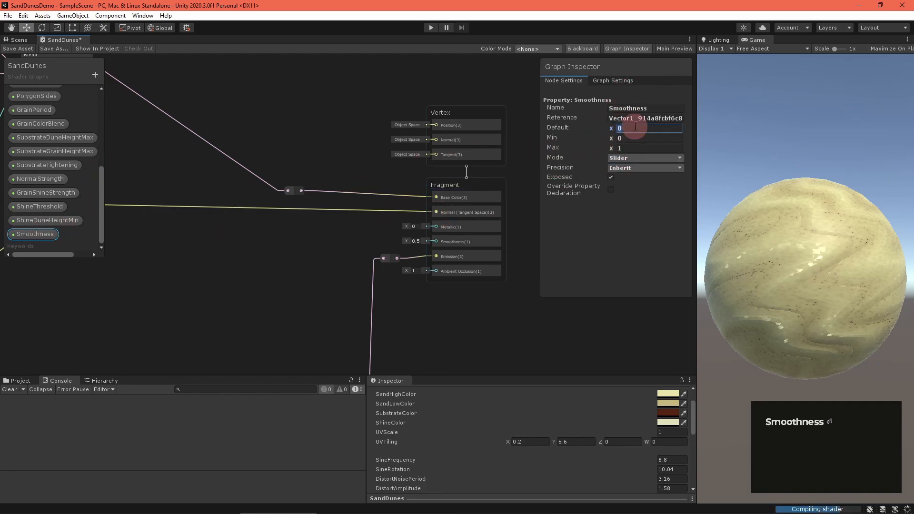
text(0.5)
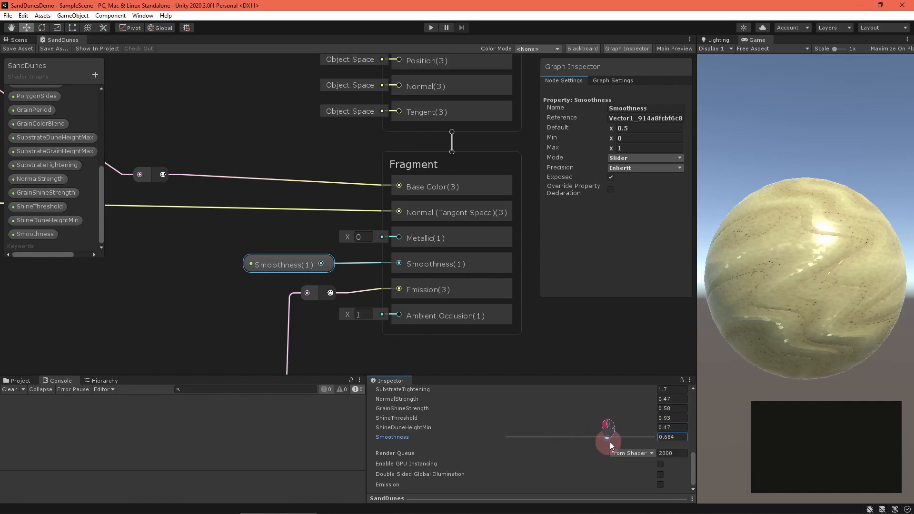
drag(608, 437, 546, 437)
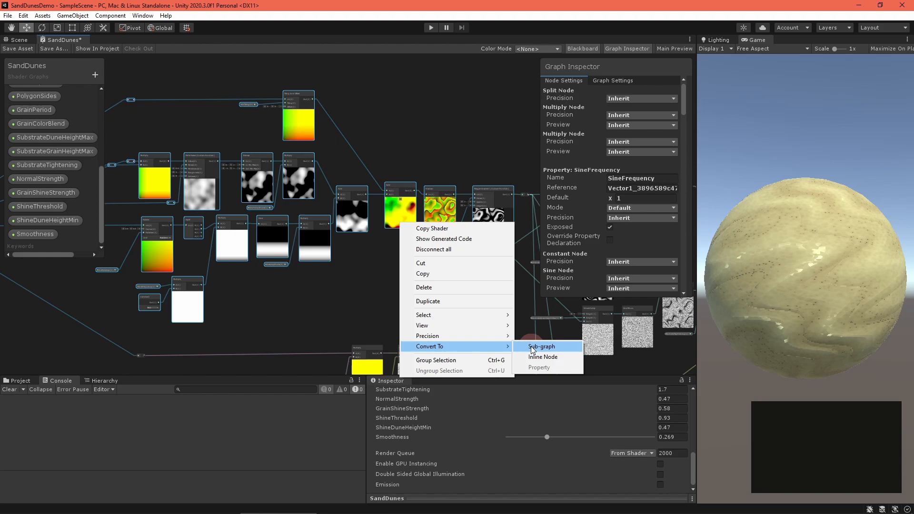
Convert the selected nodes to a sub graph saved as SandPattern and enter it for editing
click(540, 346)
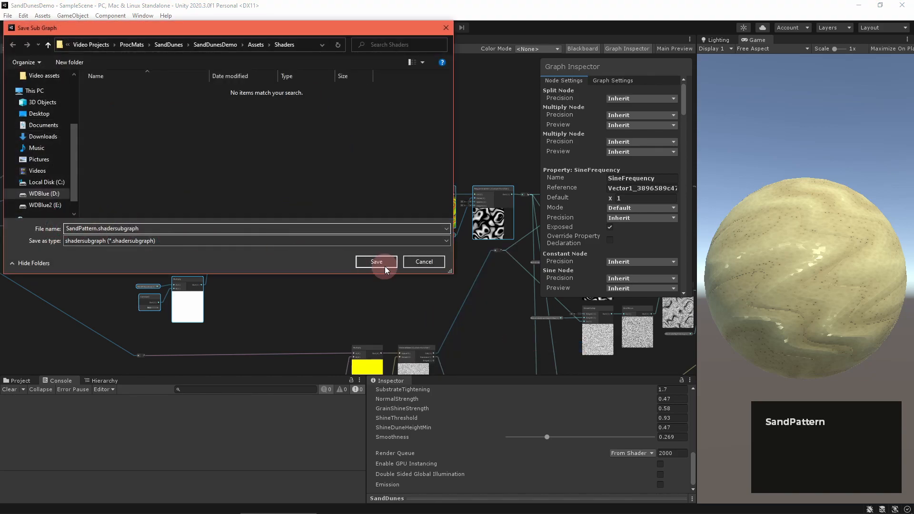
click(376, 261)
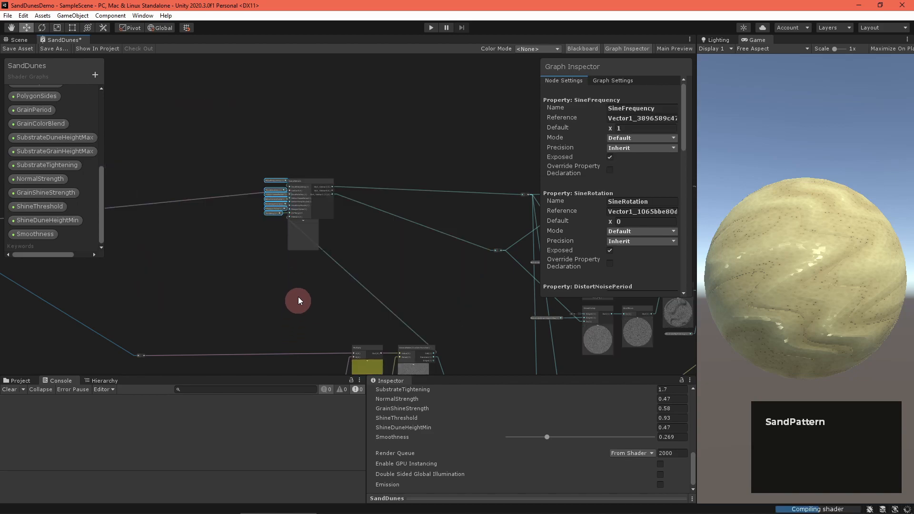
click(120, 39)
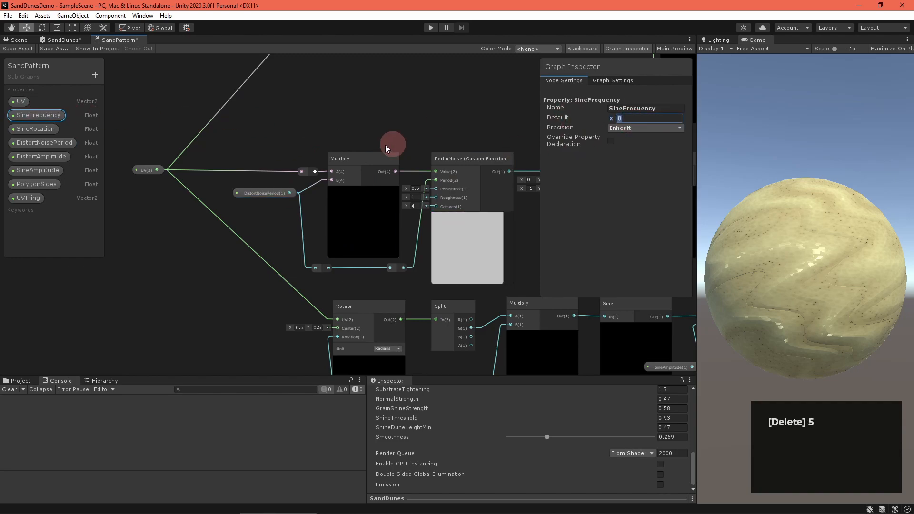
Reorder UVTiling below UV in SandPattern and give it a default of 2, 2
click(37, 169)
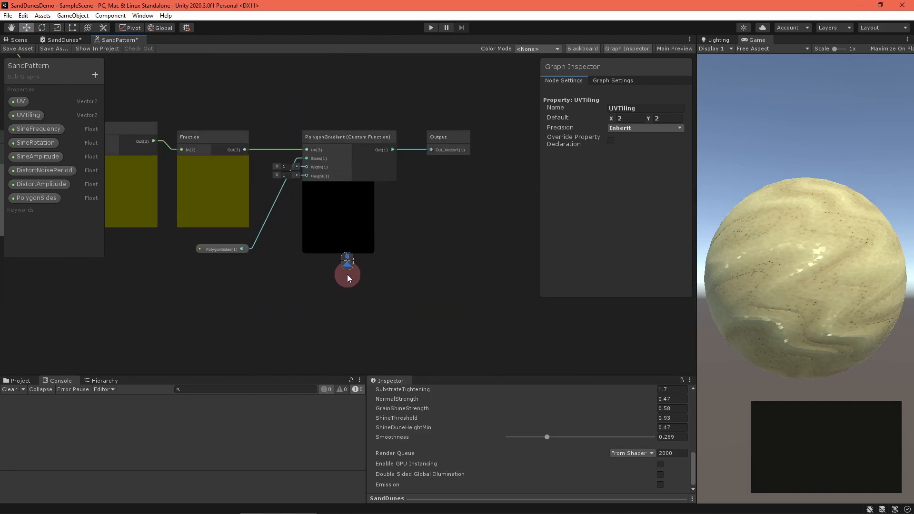
click(438, 141)
text(.)
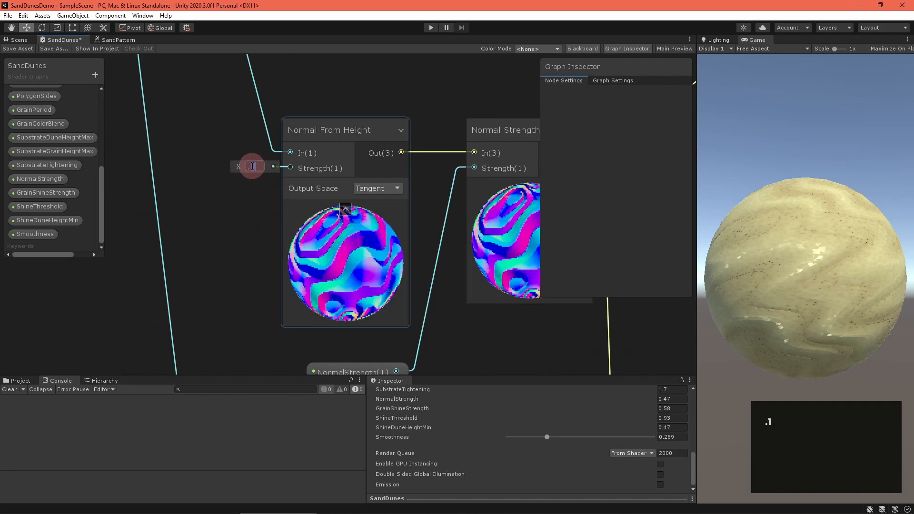
Set Normal From Height Strength to about 0.1 and wire the pattern properties into the SandPattern node
text(101)
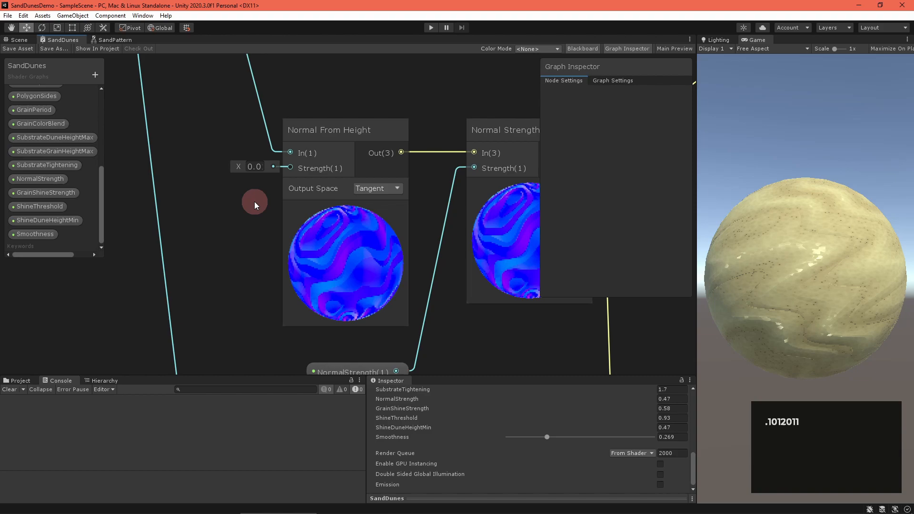
scroll(down, 3)
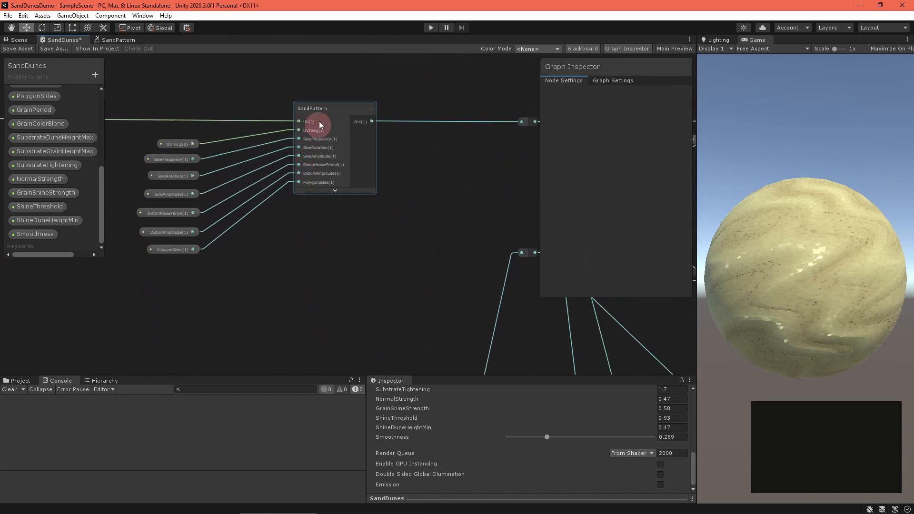
Duplicate the SandPattern node and add a Float property named NormalSampleRadius
key(ctrl+d)
text(NormalSampleRadius)
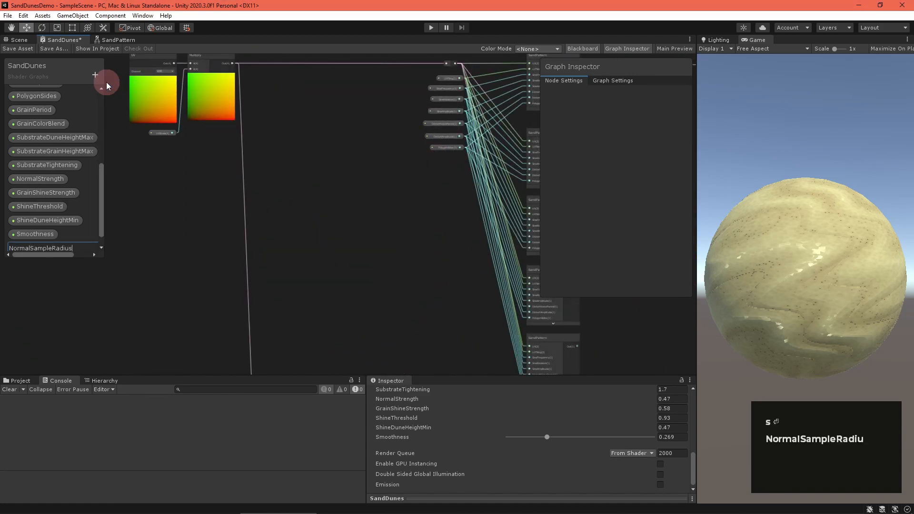
key(enter)
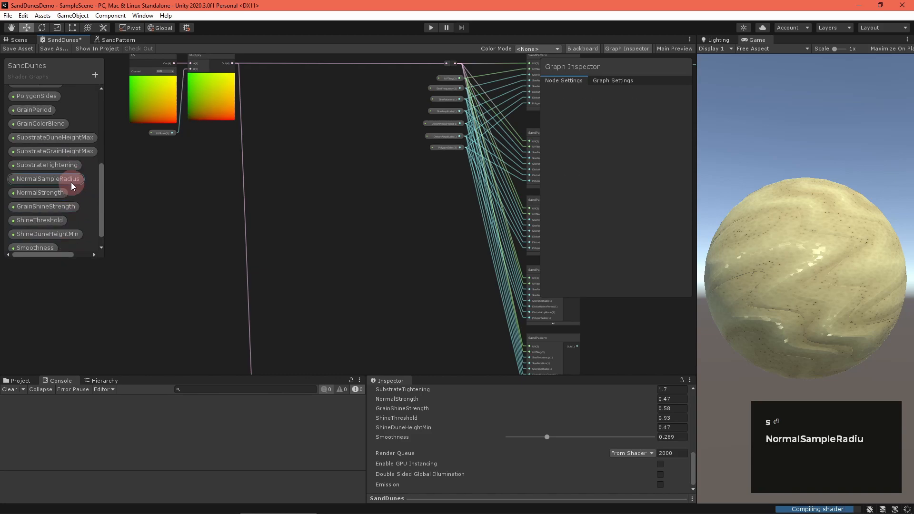
click(45, 178)
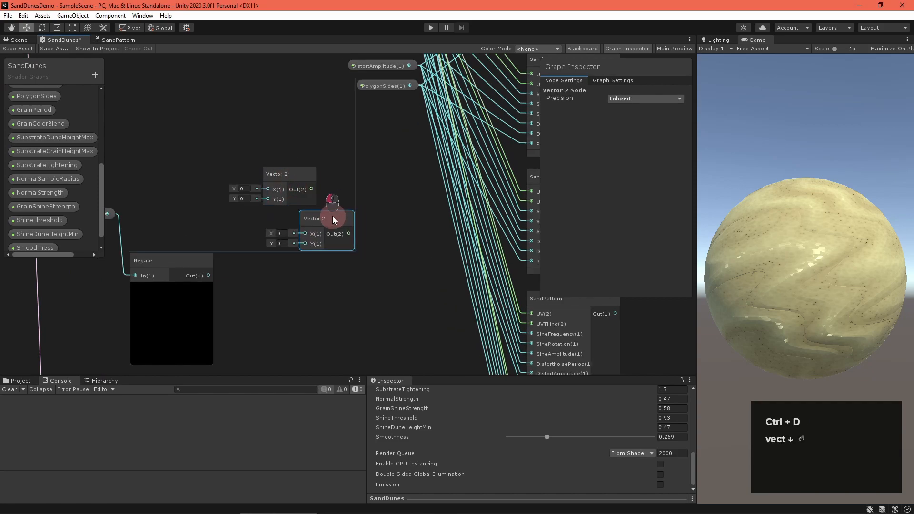
Duplicate Vector 2 and Add nodes into four radius offsets and feed the tiled UVs into each Add
key(ctrl+d)
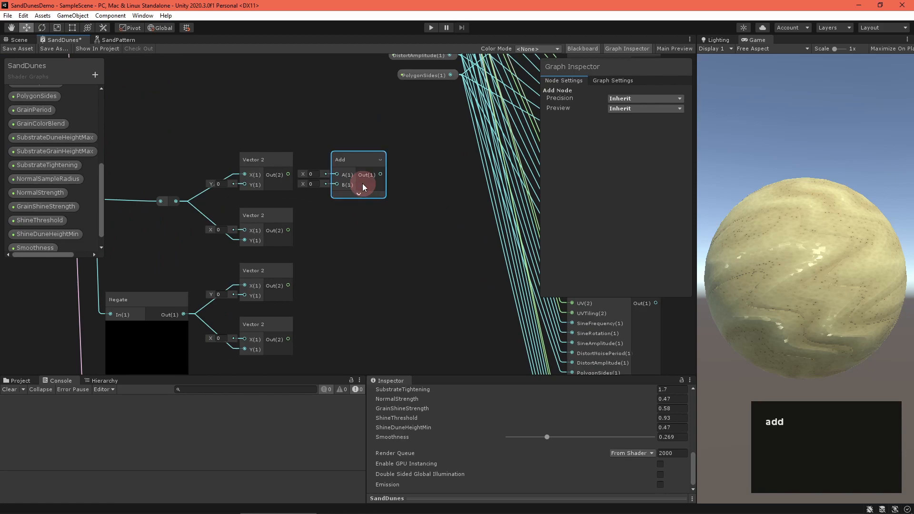
key(ctrl+d)
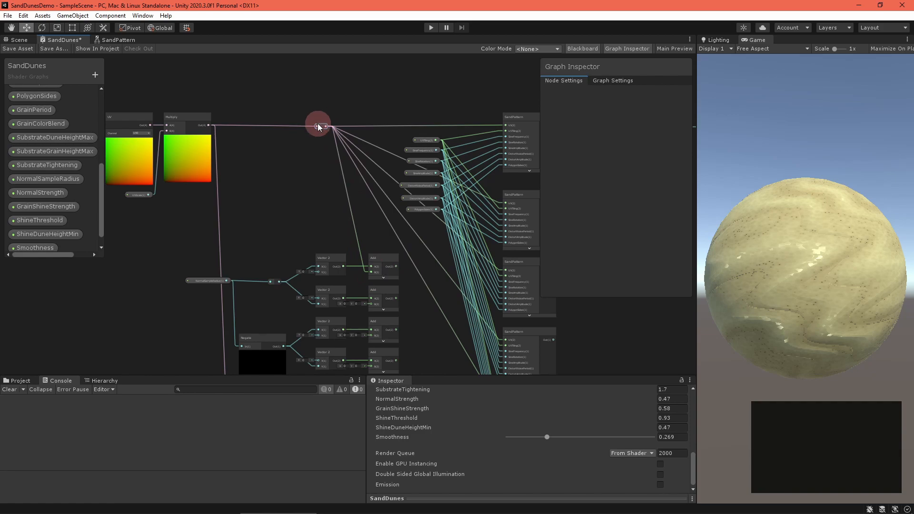
drag(318, 123, 355, 271)
text(subtr)
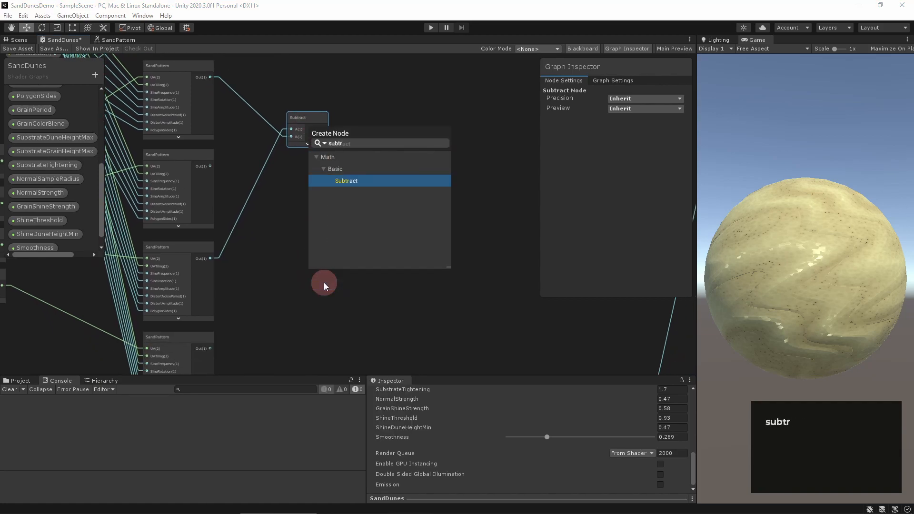
Subtract the sample pairs, multiply NormalSampleRadius by 2 for the Divides, and place a Vector 3 node
click(345, 181)
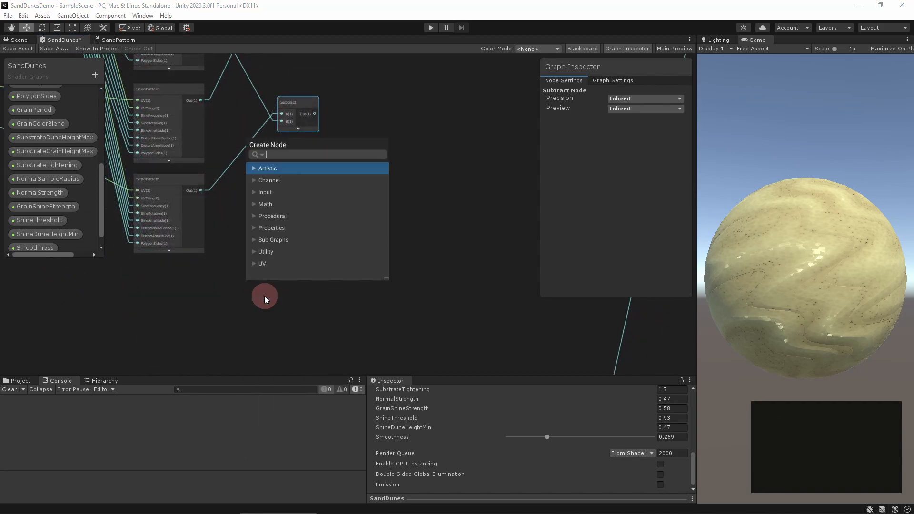
text(mul)
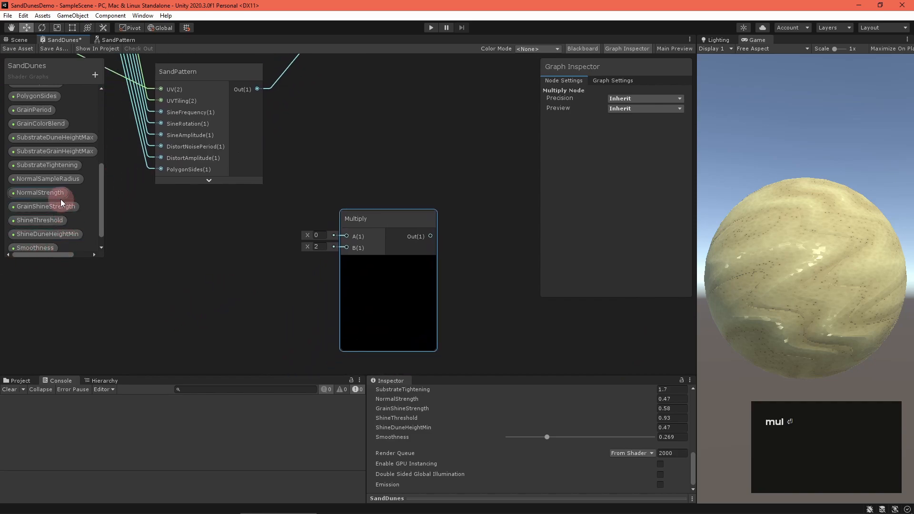
drag(40, 177, 271, 217)
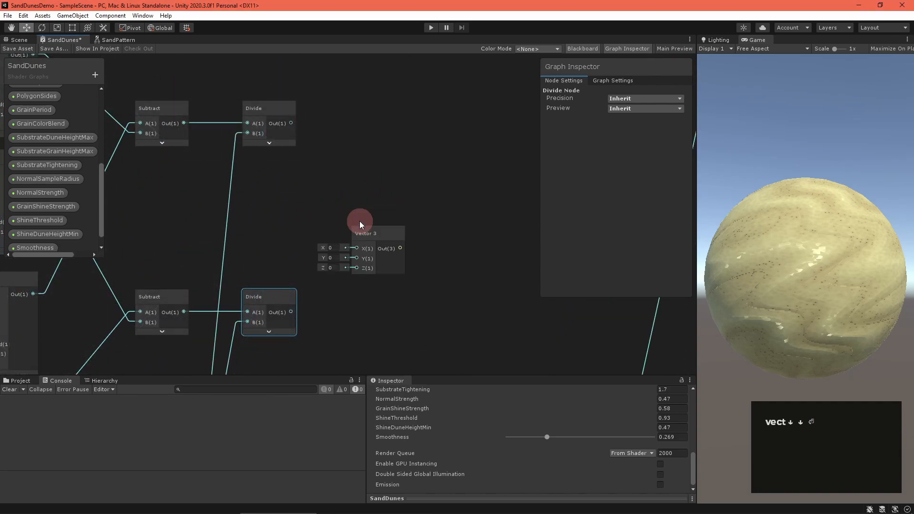
drag(360, 233, 396, 216)
text(0.1)
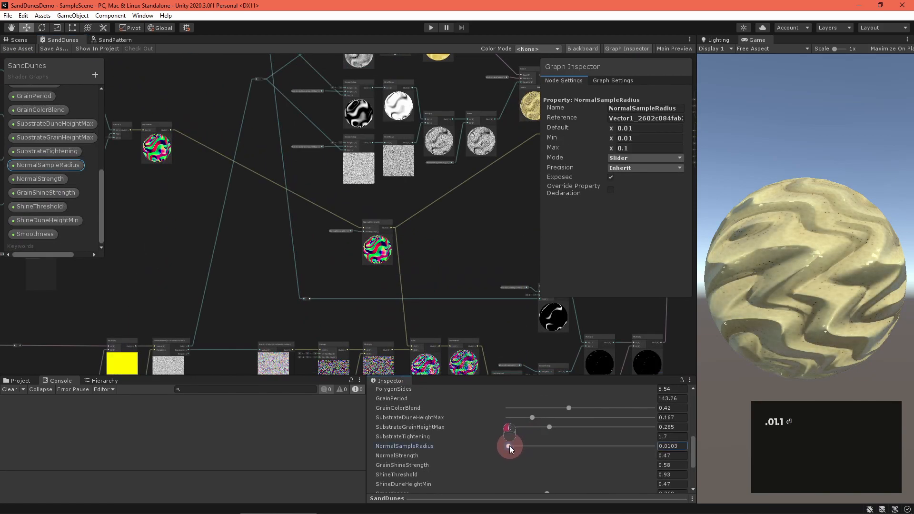
Raise the NormalSampleRadius slider to about 0.037, then return it to 0.01 for crisp dunes
drag(511, 445, 551, 446)
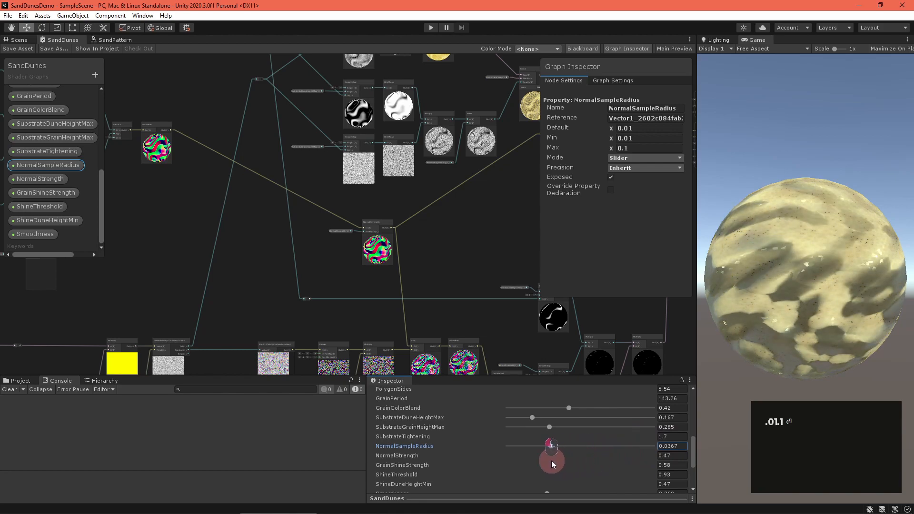
drag(551, 445, 503, 445)
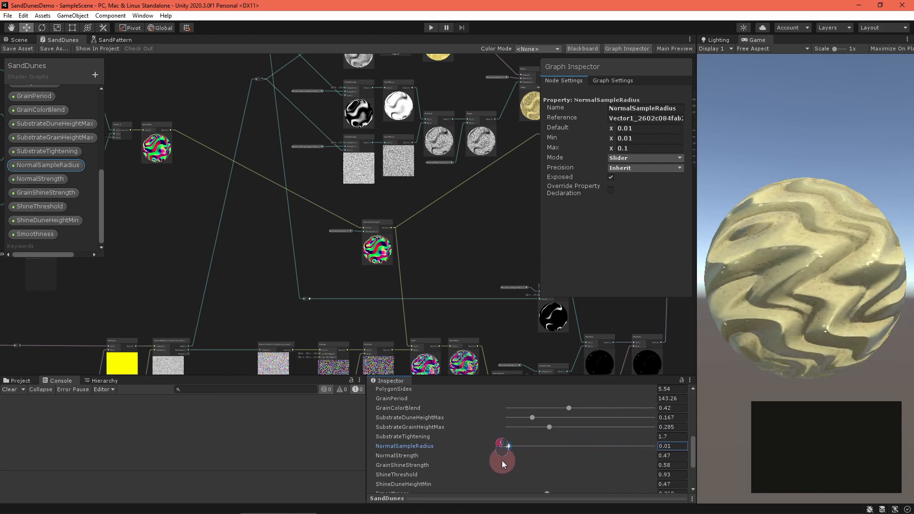